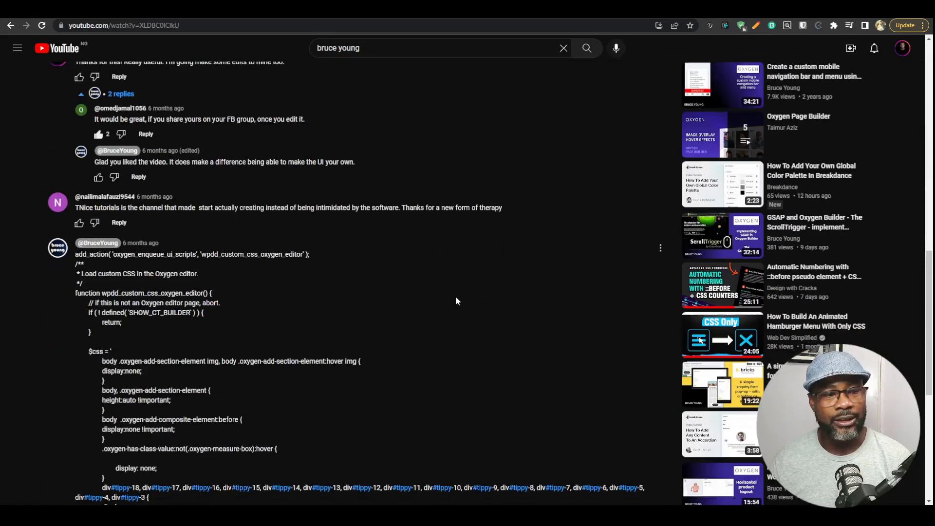
- Scroll the comments to the reply with the add_action snippet loading custom editor CSS
scroll(down, 3)
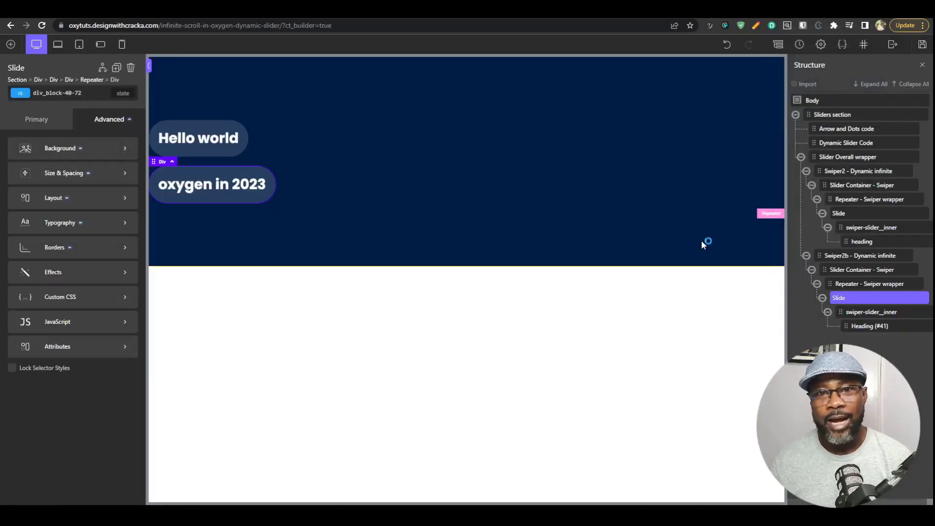
mouse_move(703, 245)
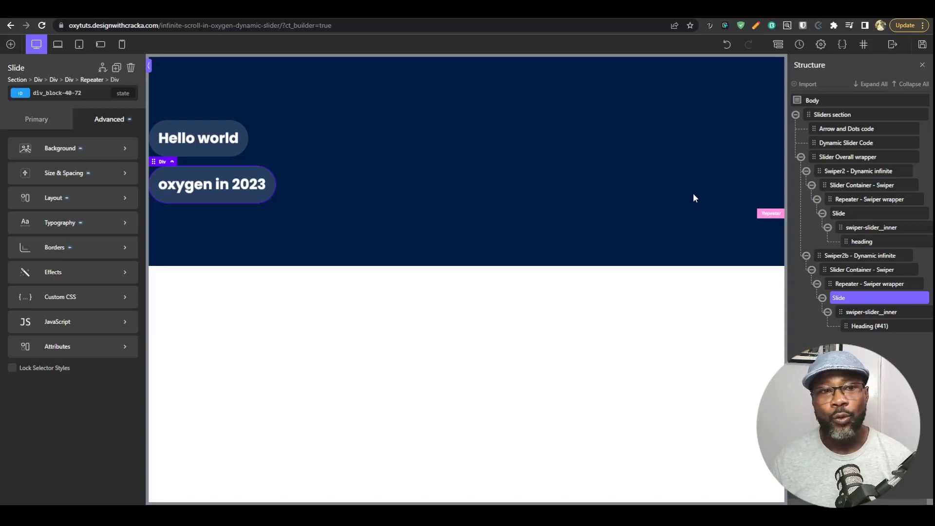
mouse_move(692, 201)
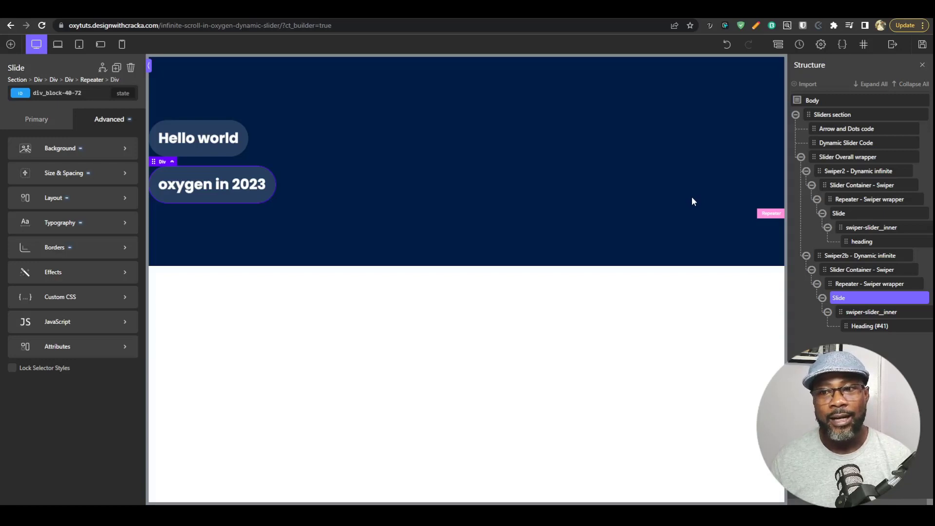
mouse_move(548, 258)
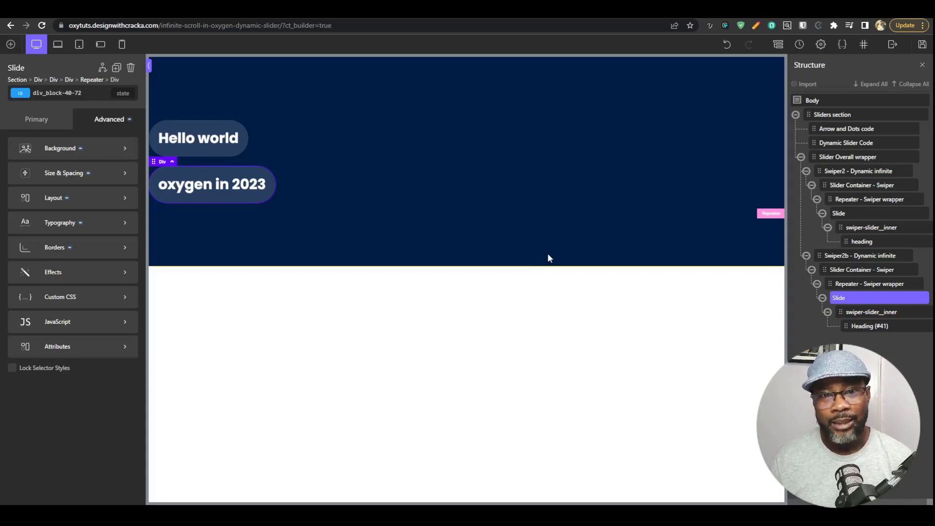
mouse_move(556, 225)
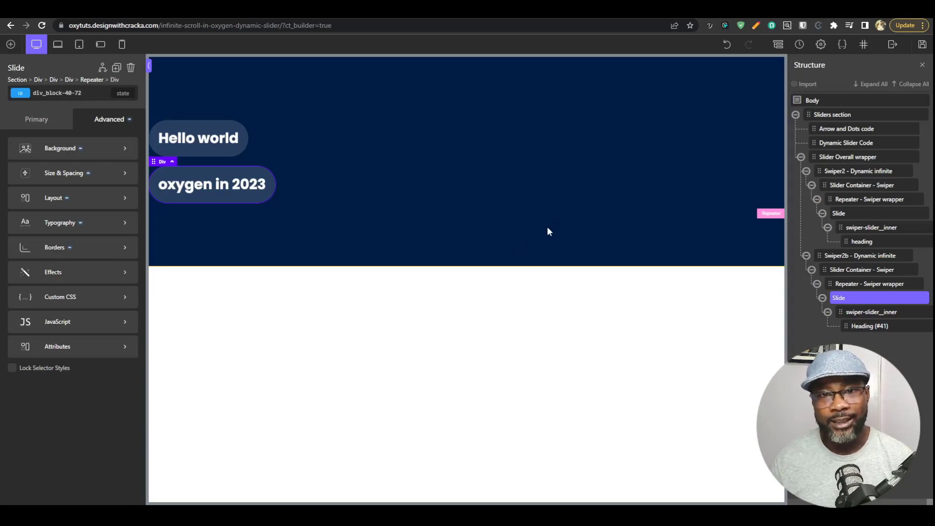
mouse_move(545, 231)
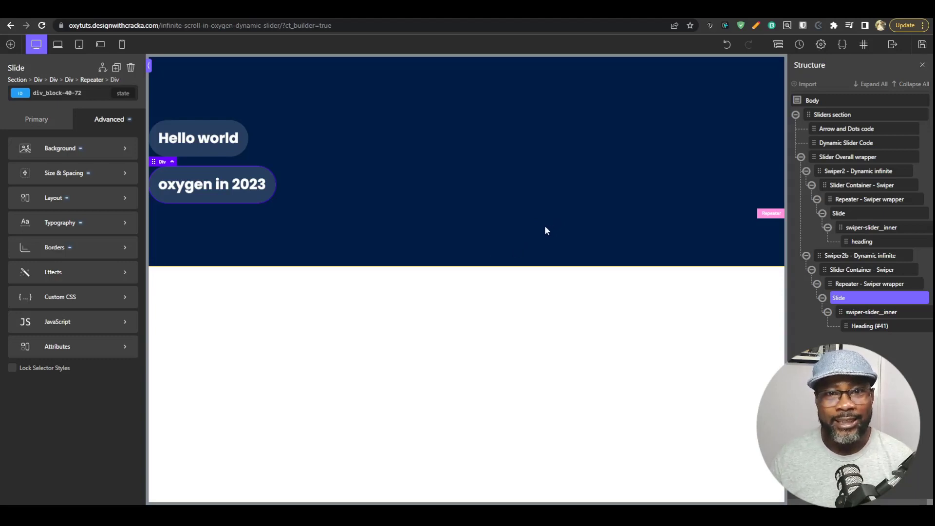
mouse_move(541, 234)
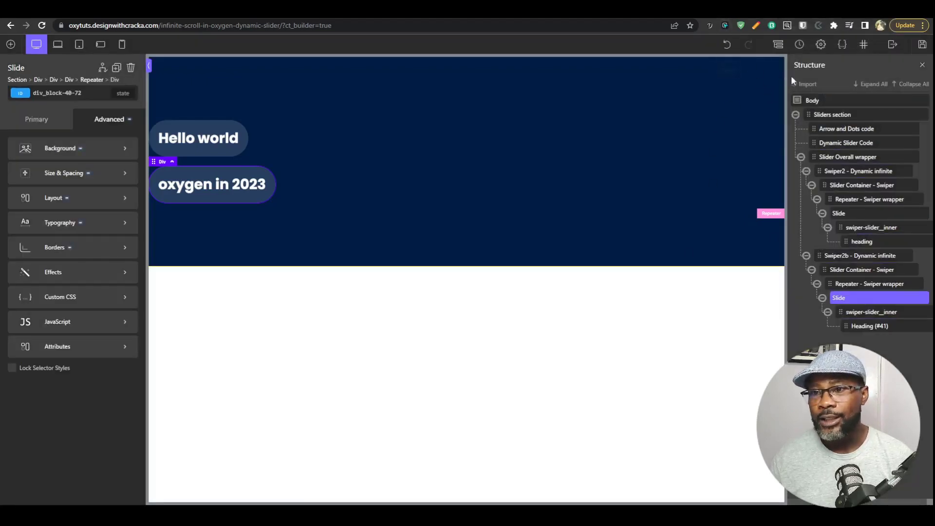
mouse_move(777, 44)
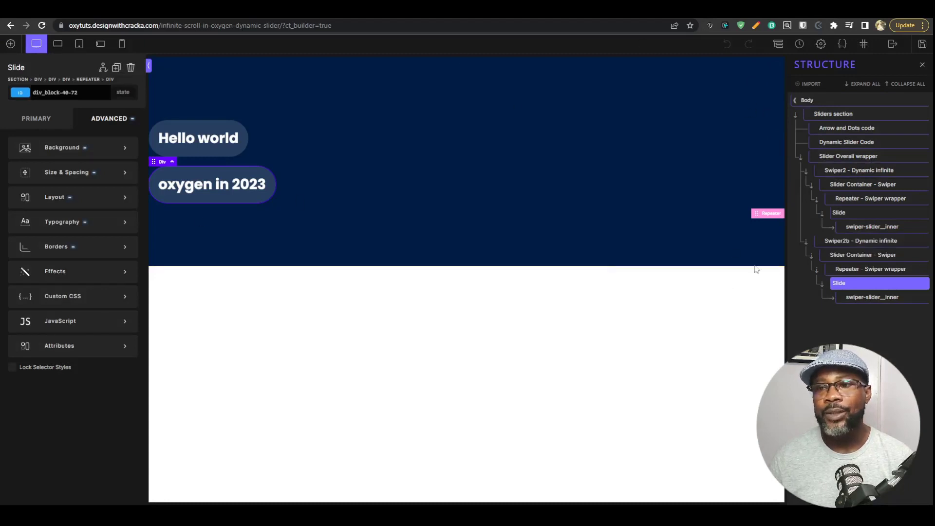
- Toggle the custom CSS snippet off and reload to show the default dark editor
click(799, 44)
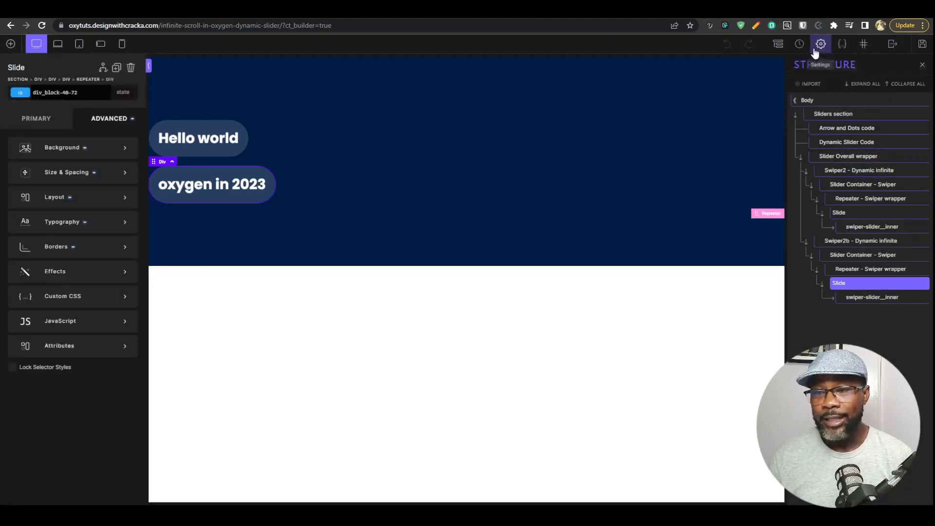
click(798, 44)
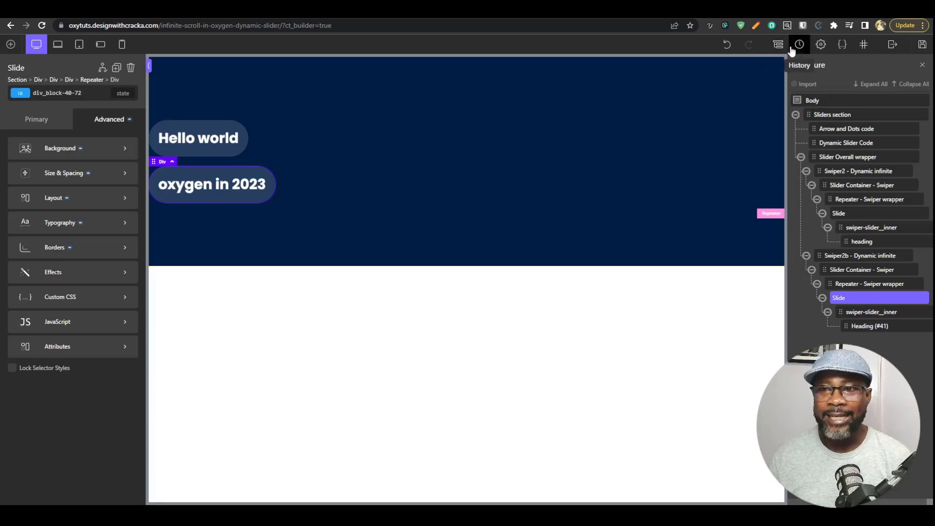
- Re-enable the custom CSS snippet so the purple uppercase panel headings return
click(777, 44)
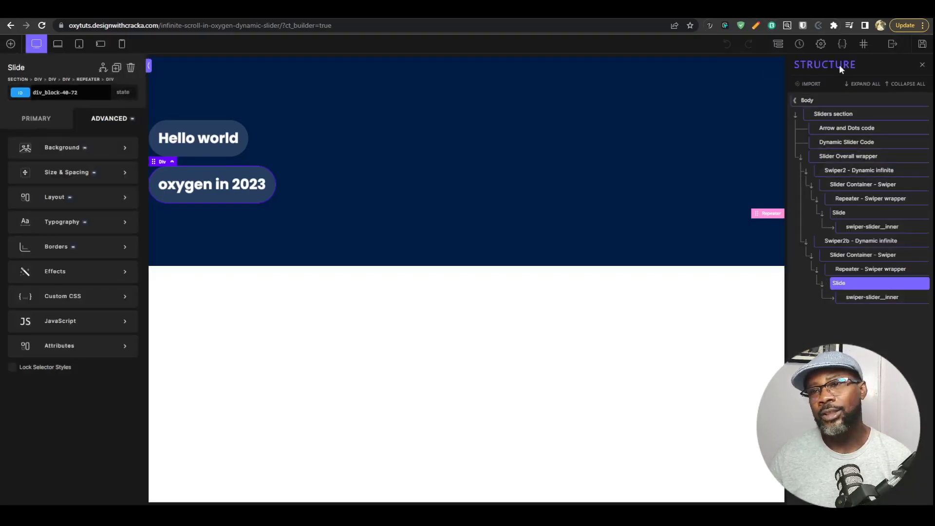
- View the restyled History and Stylesheets panels, then return to the Structure tree
click(820, 44)
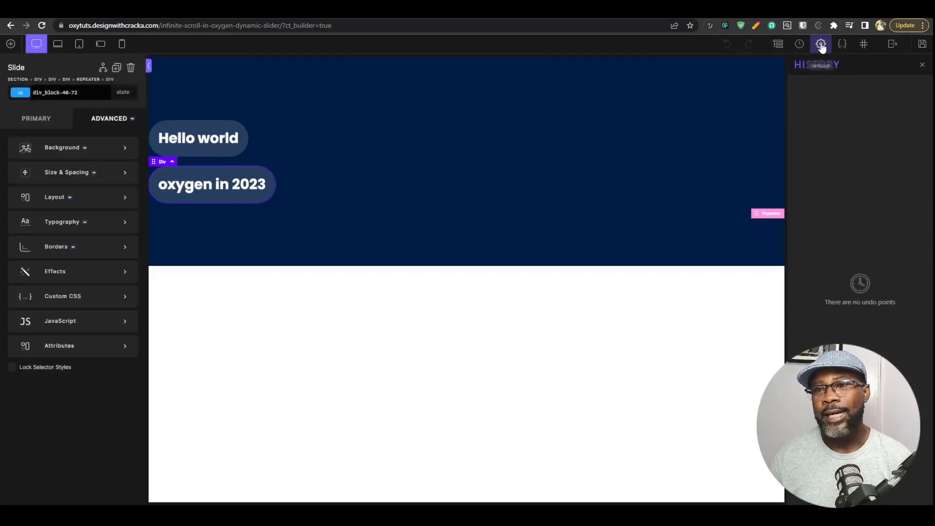
click(863, 44)
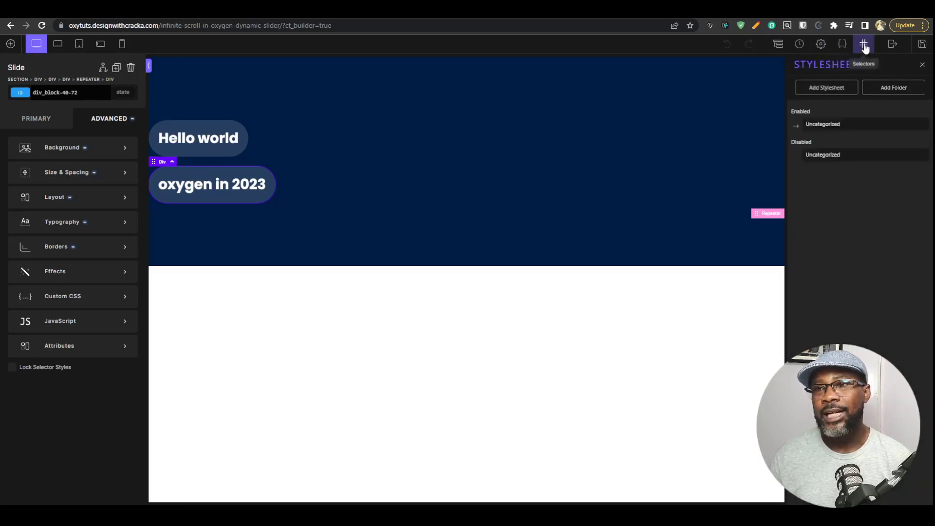
click(778, 44)
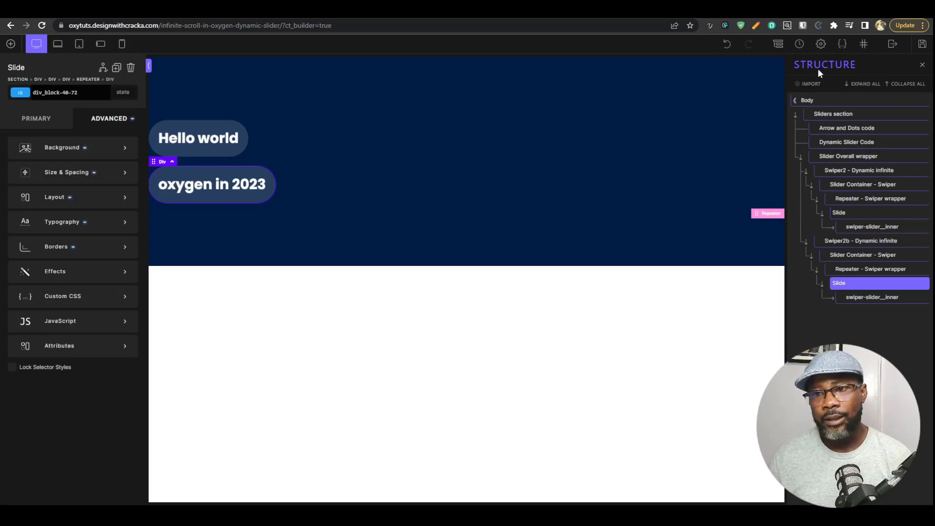
mouse_move(841, 78)
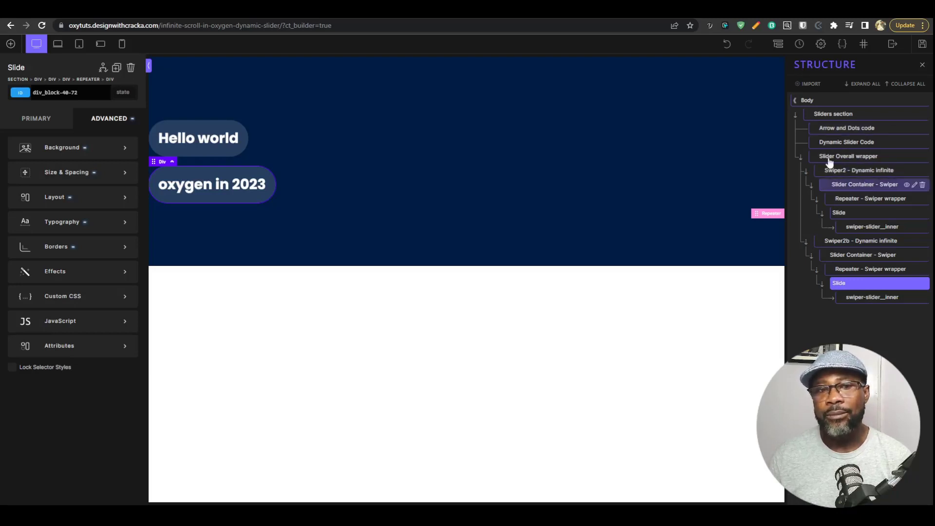
- Switch the snippet off so the editor shows its default dark styling again
click(848, 155)
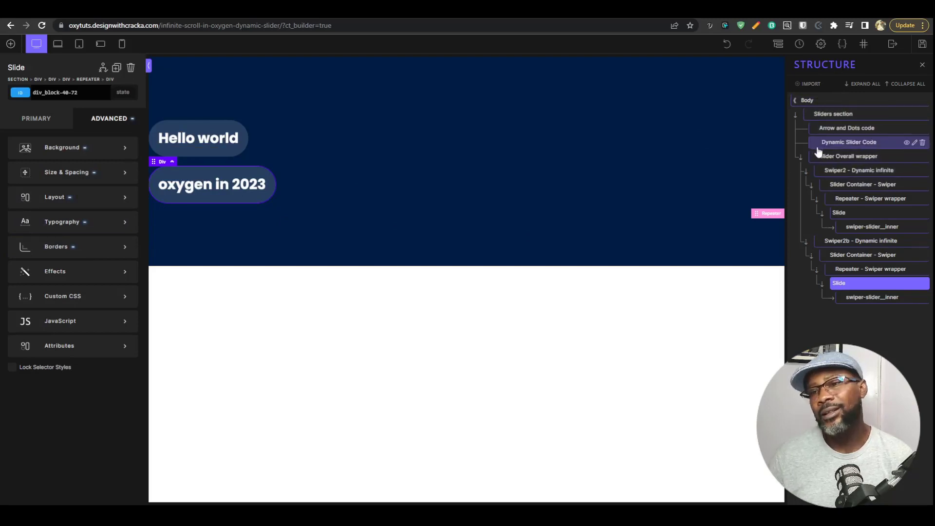
click(849, 155)
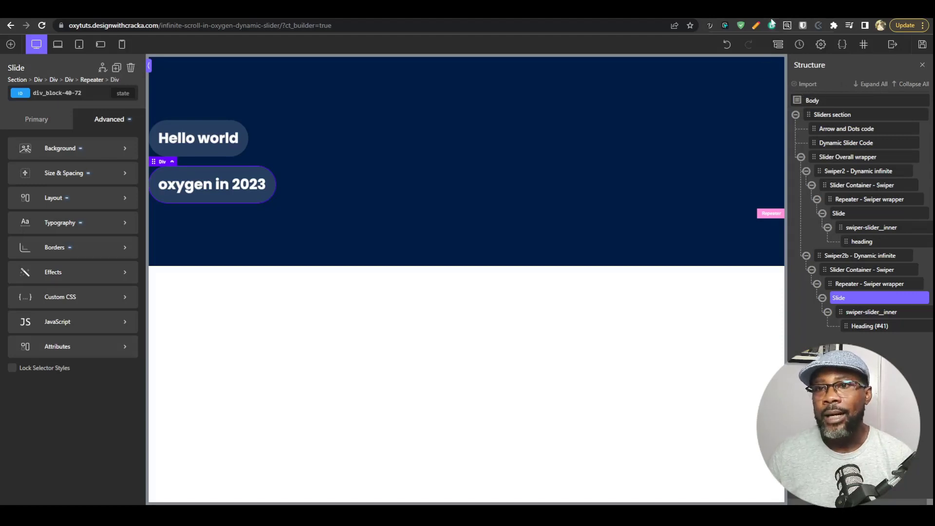
- Turn the custom CSS snippet back on, restoring purple headings and outlined structure items
click(908, 83)
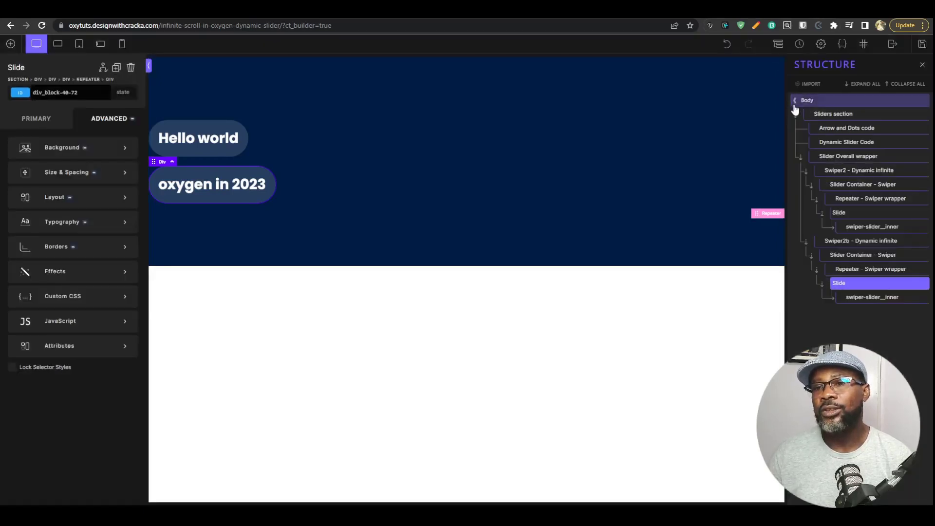
- Collapse and re-expand the Sliders section in the Structure tree
click(795, 100)
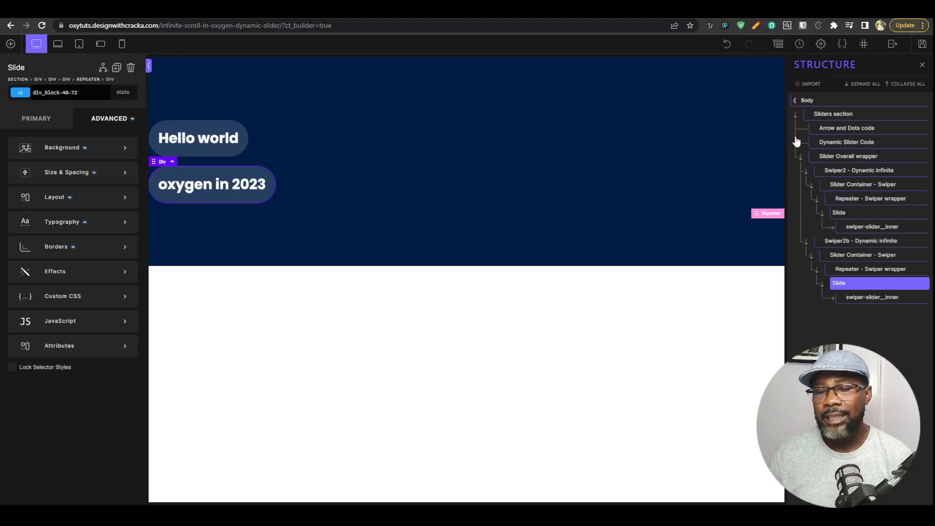
click(796, 115)
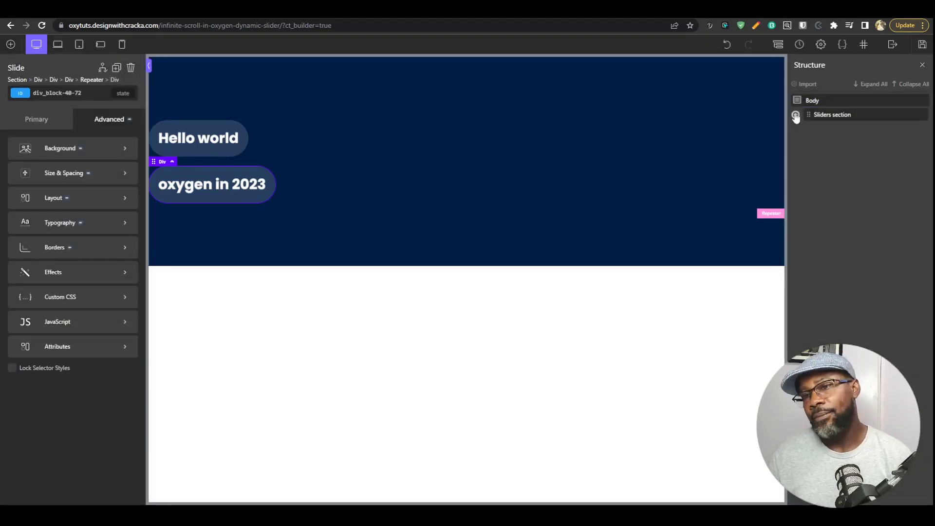
click(795, 114)
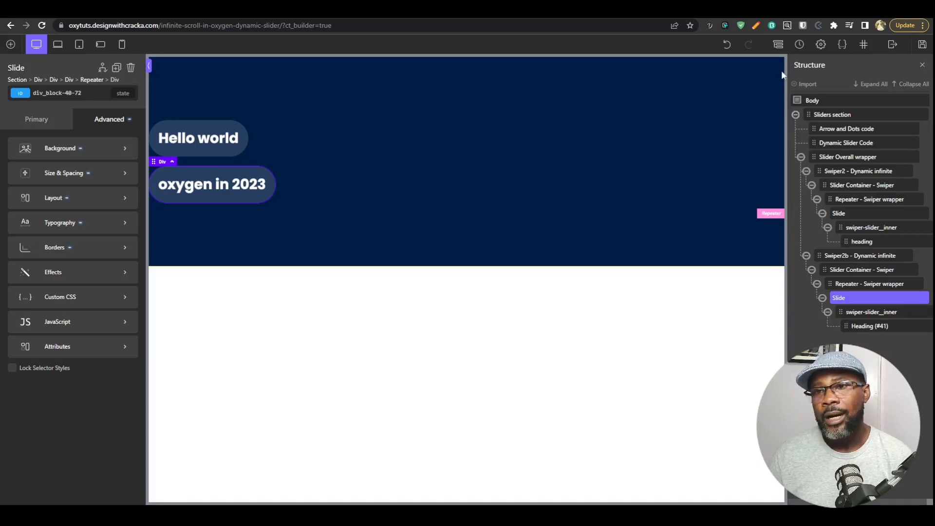
mouse_move(796, 125)
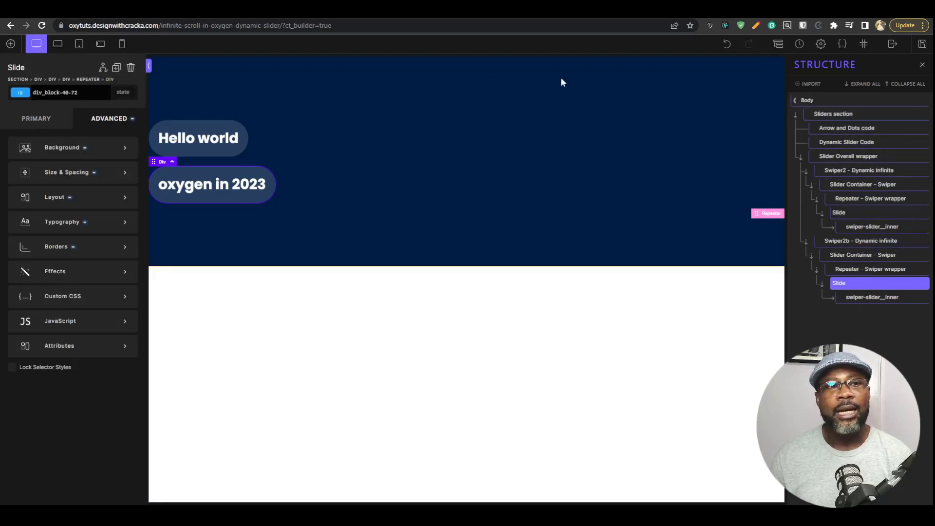
mouse_move(68, 65)
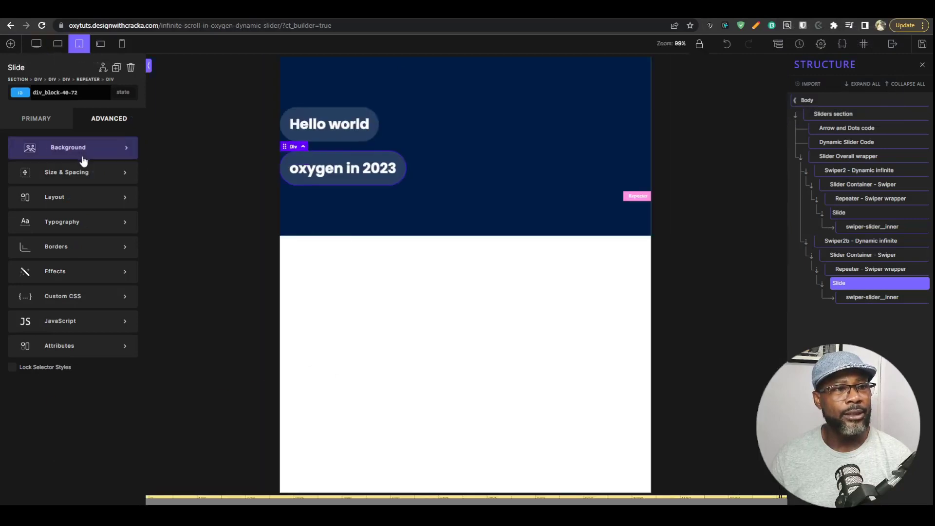
click(67, 147)
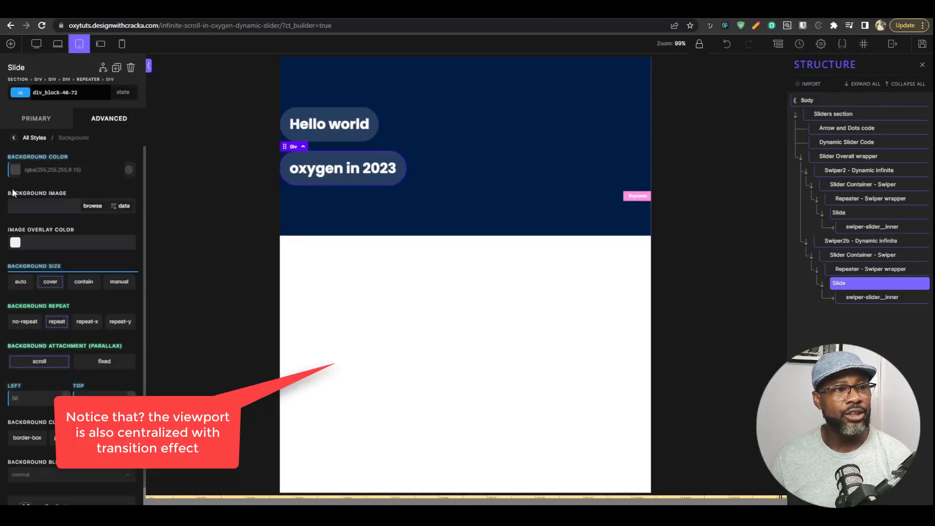
click(15, 242)
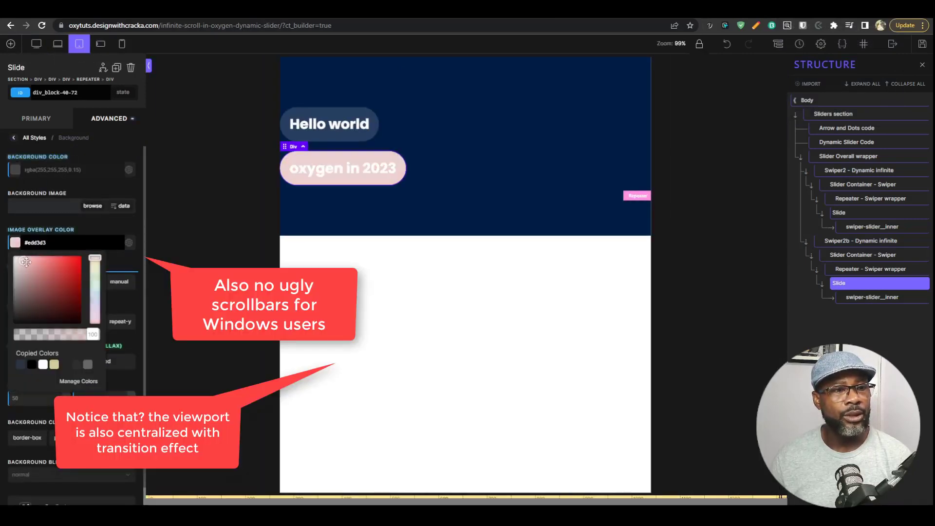
click(34, 298)
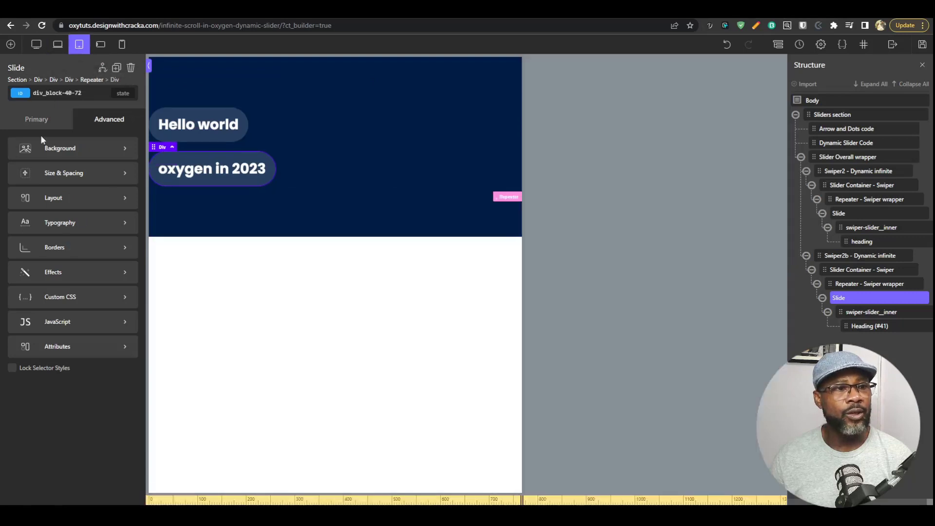
click(60, 148)
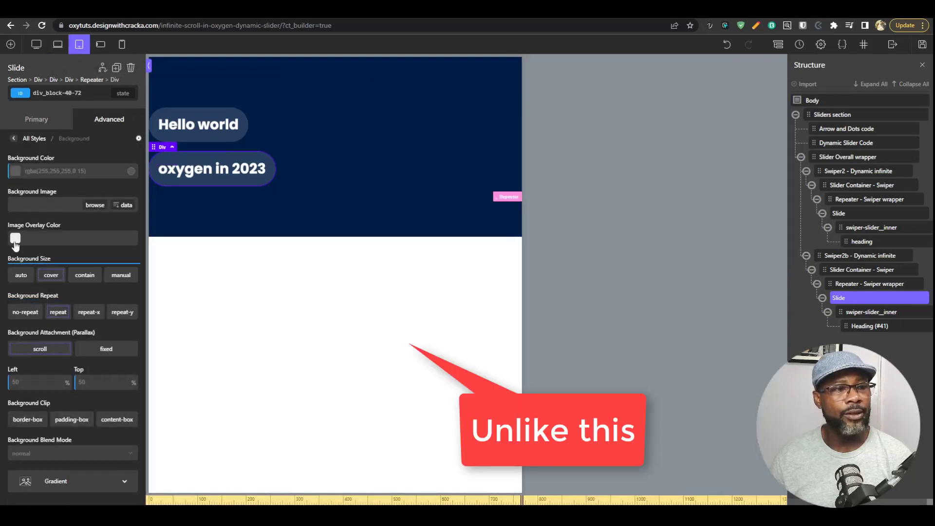
click(15, 237)
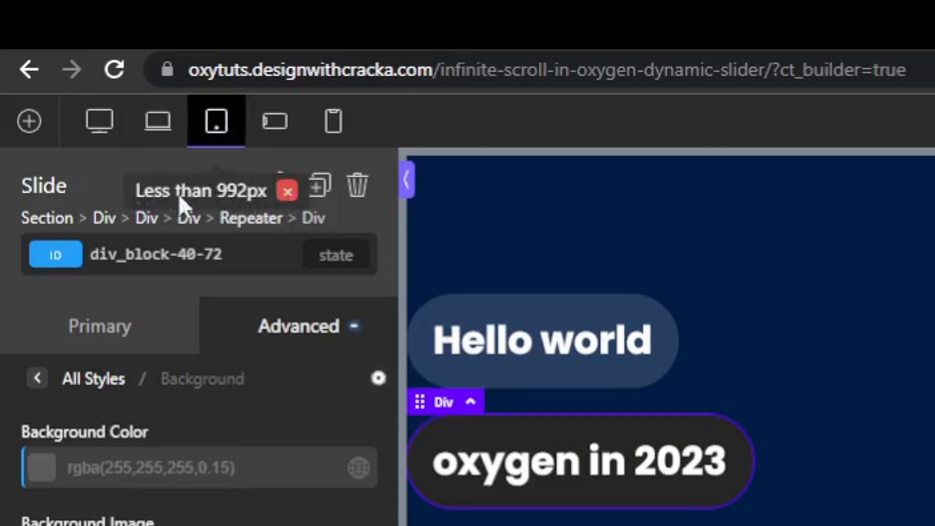
mouse_move(274, 121)
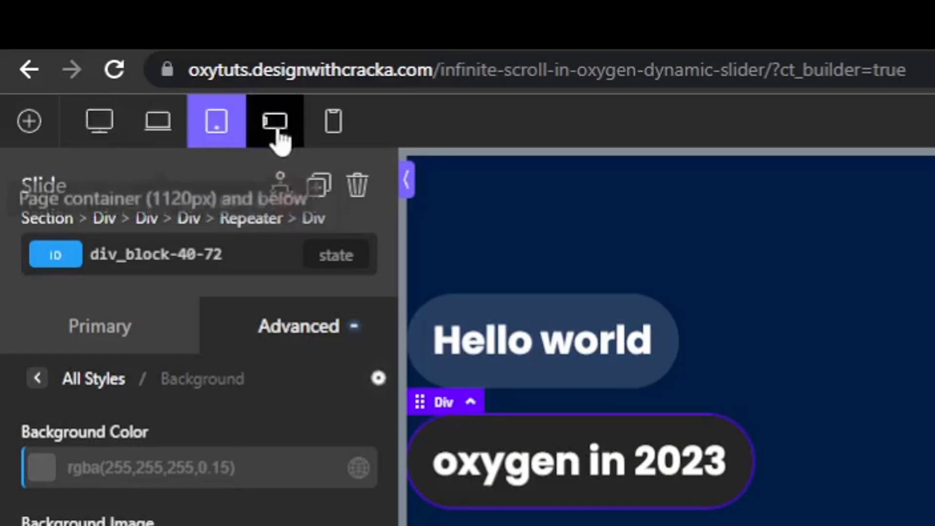
mouse_move(273, 121)
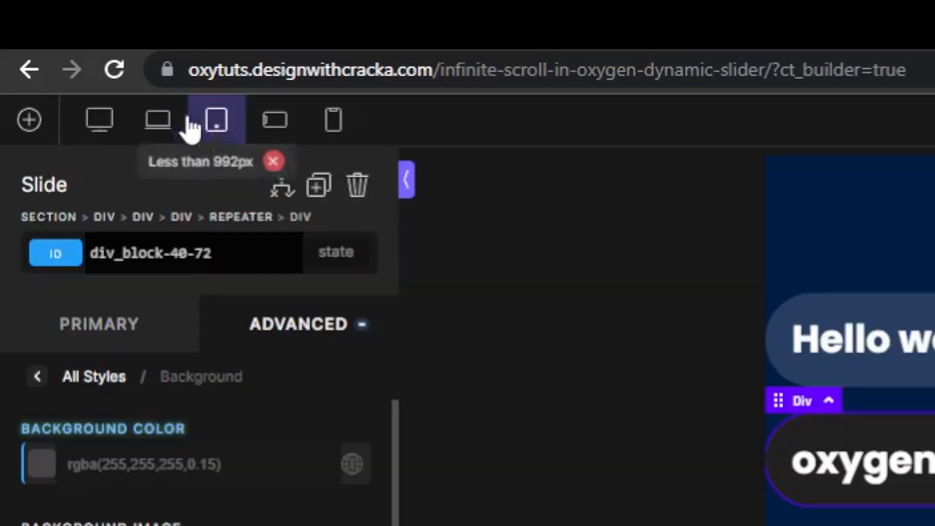
click(216, 121)
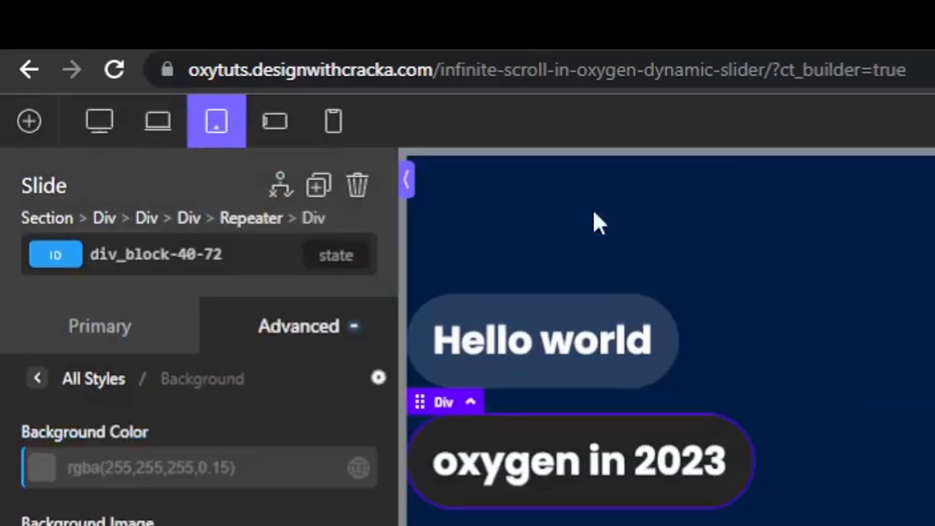
mouse_move(253, 164)
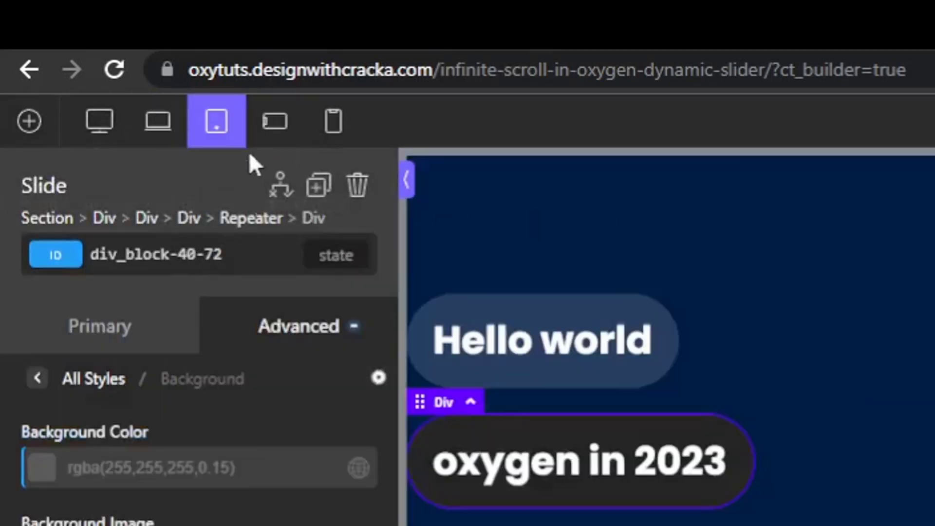
mouse_move(274, 121)
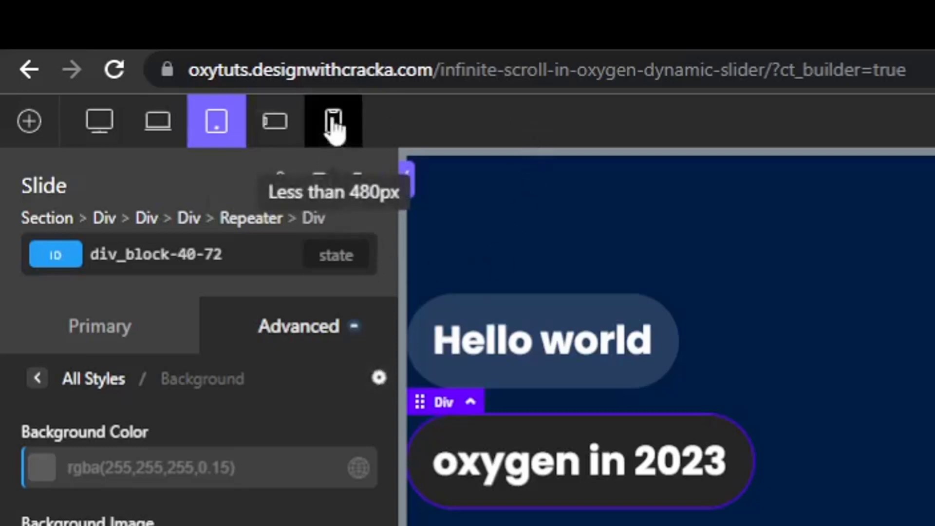
mouse_move(327, 214)
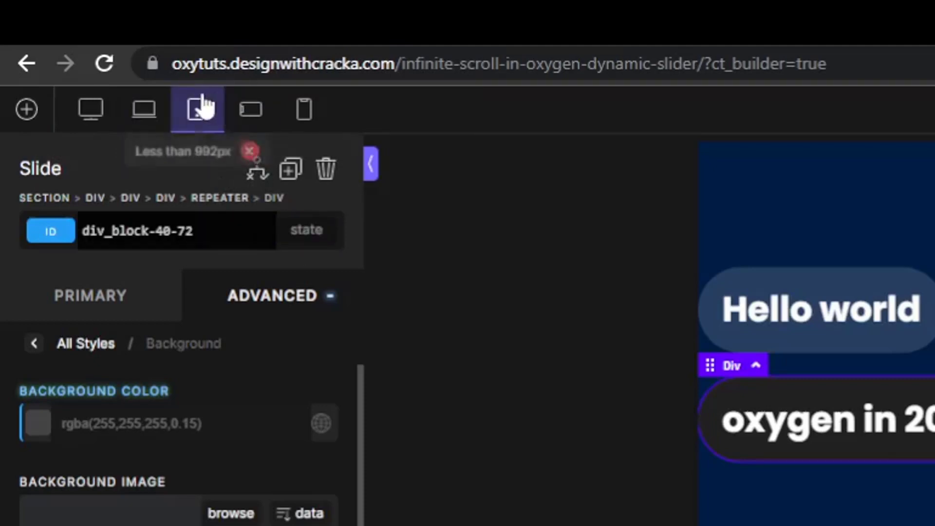
- Bring up the Slide's style state list showing its :hover state
click(306, 231)
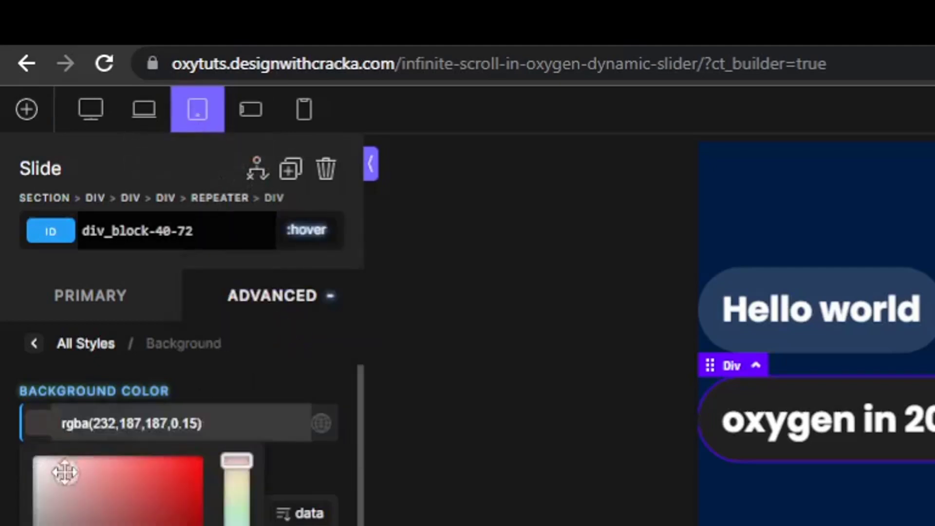
click(307, 231)
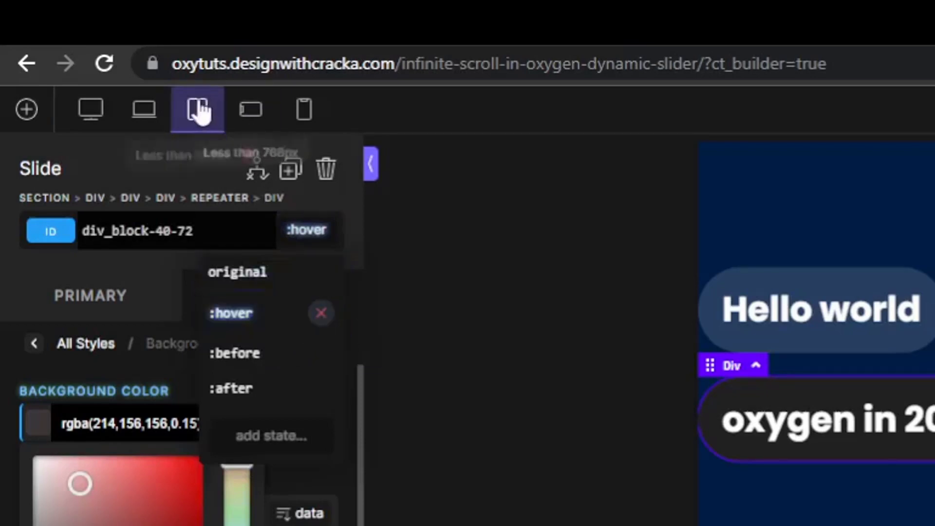
click(197, 109)
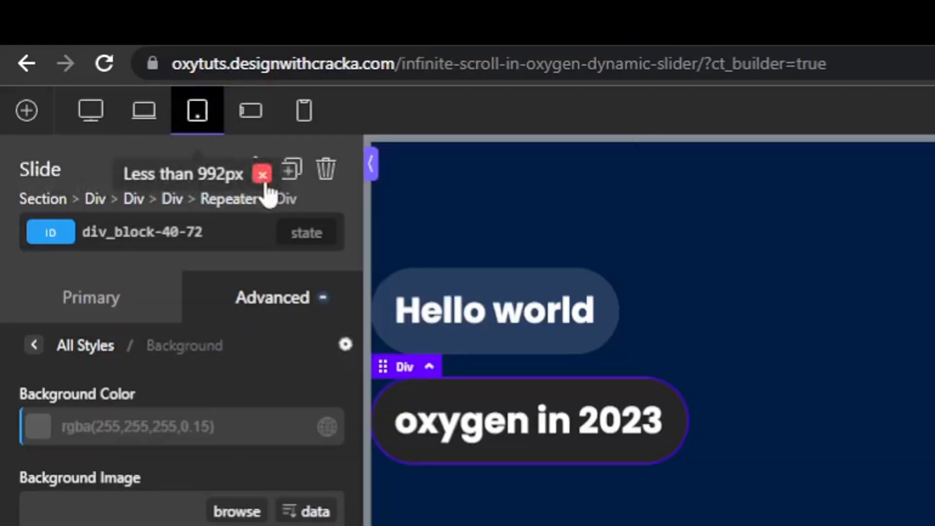
click(197, 110)
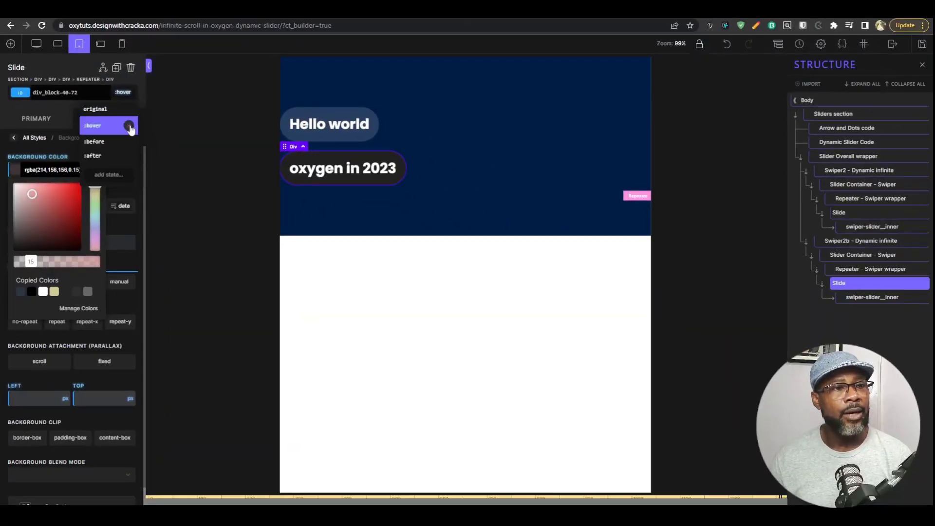
- Delete the :hover state styles and confirm, leaving the original rgba(255,255,255,0.15) background
click(129, 125)
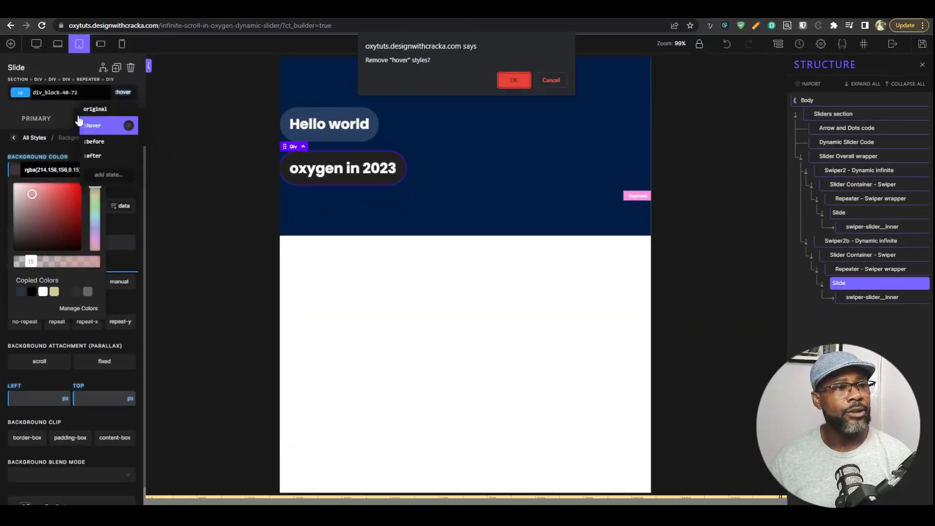
click(514, 80)
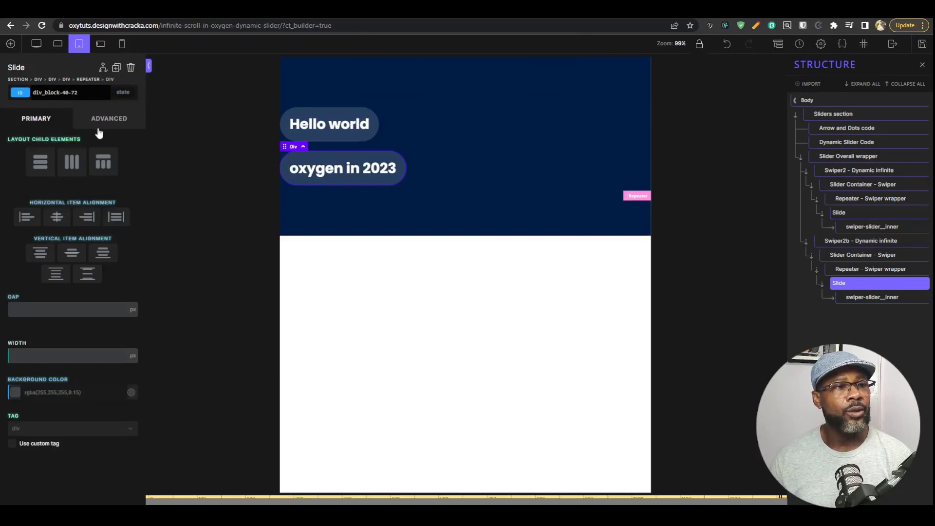
mouse_move(42, 145)
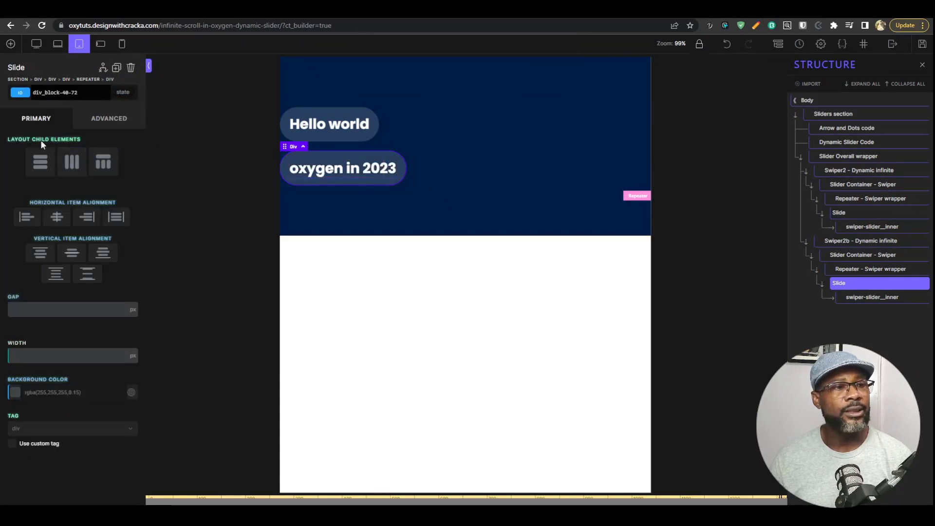
click(40, 162)
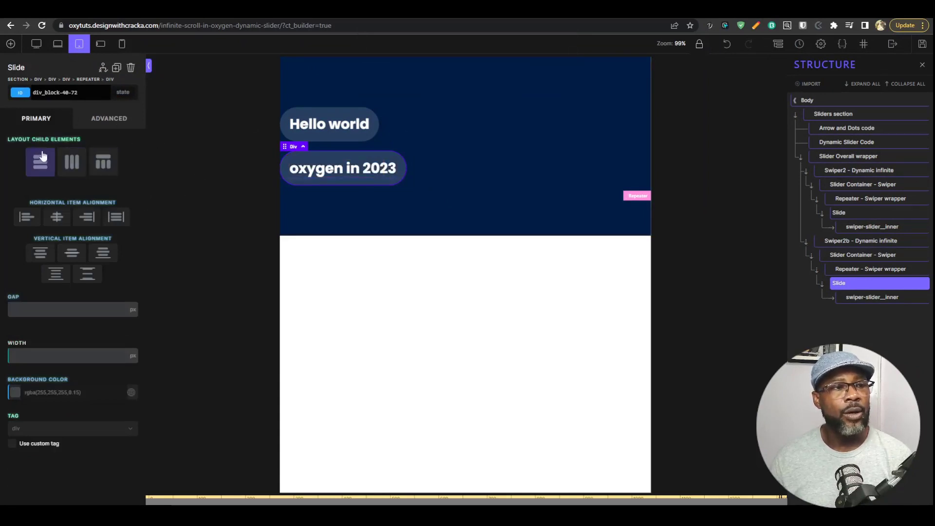
click(109, 119)
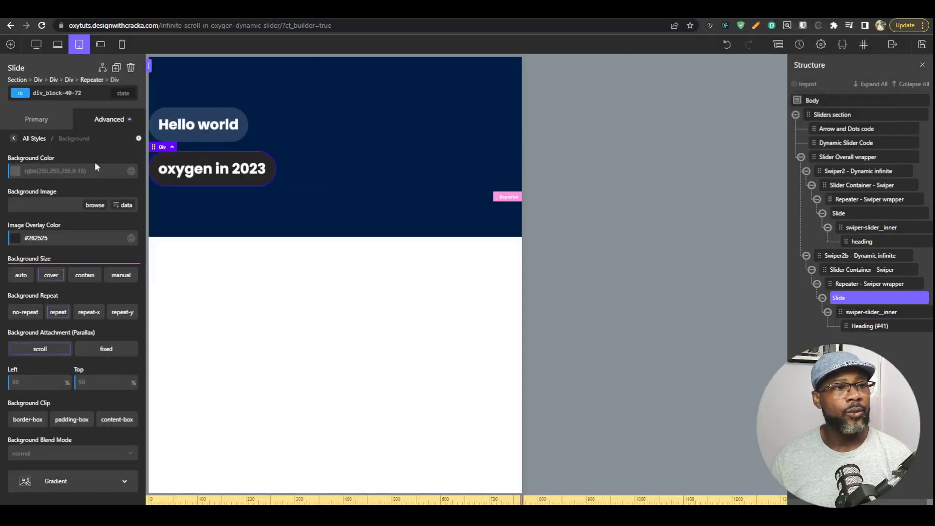
click(36, 119)
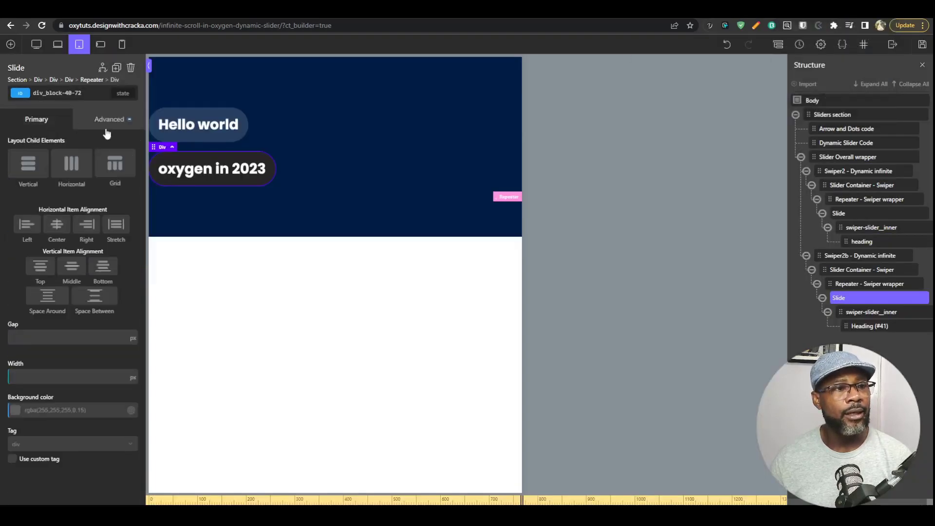
mouse_move(8, 387)
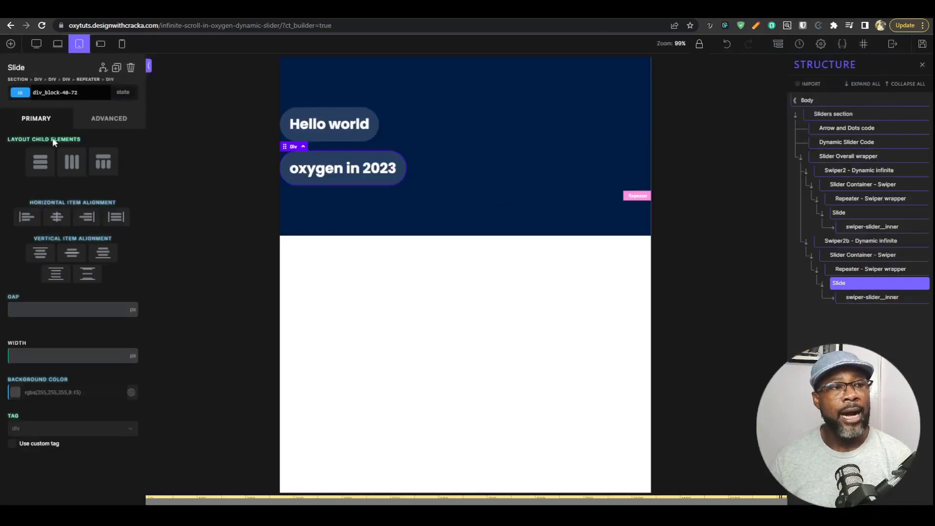
mouse_move(110, 123)
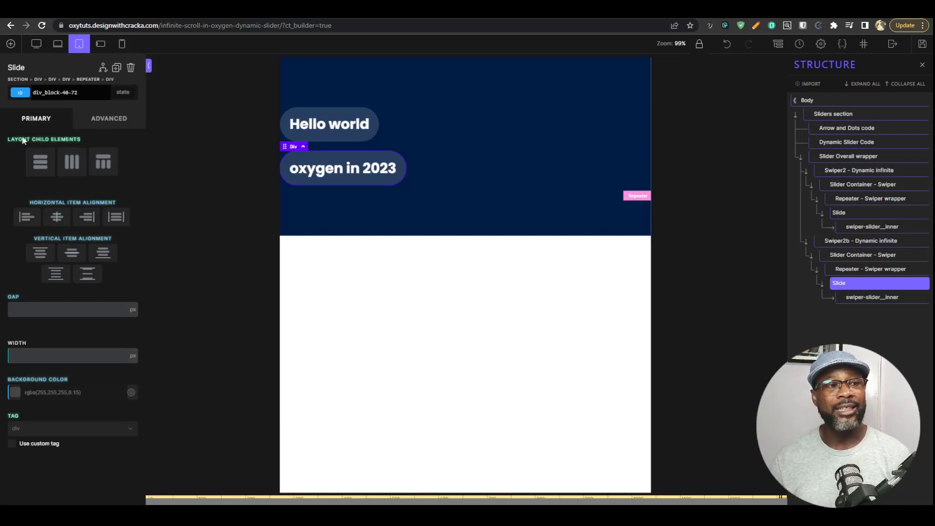
mouse_move(310, 200)
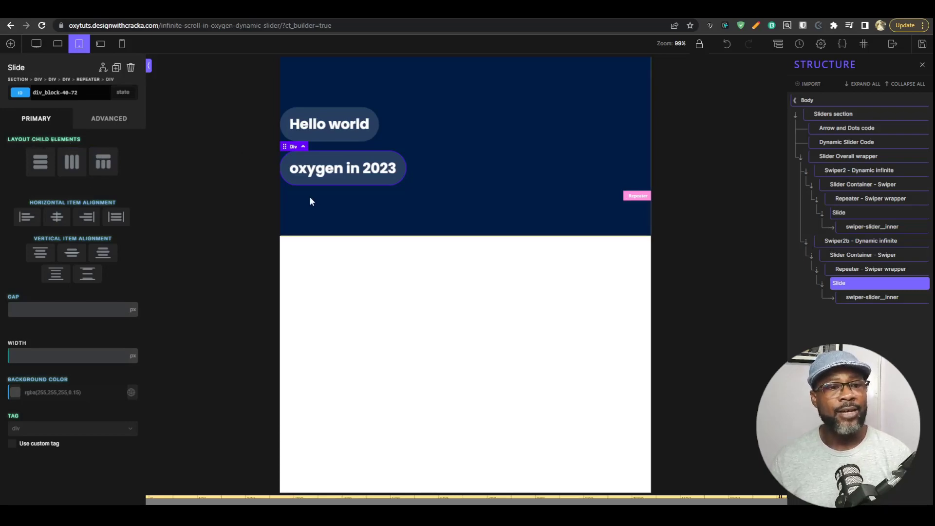
mouse_move(307, 194)
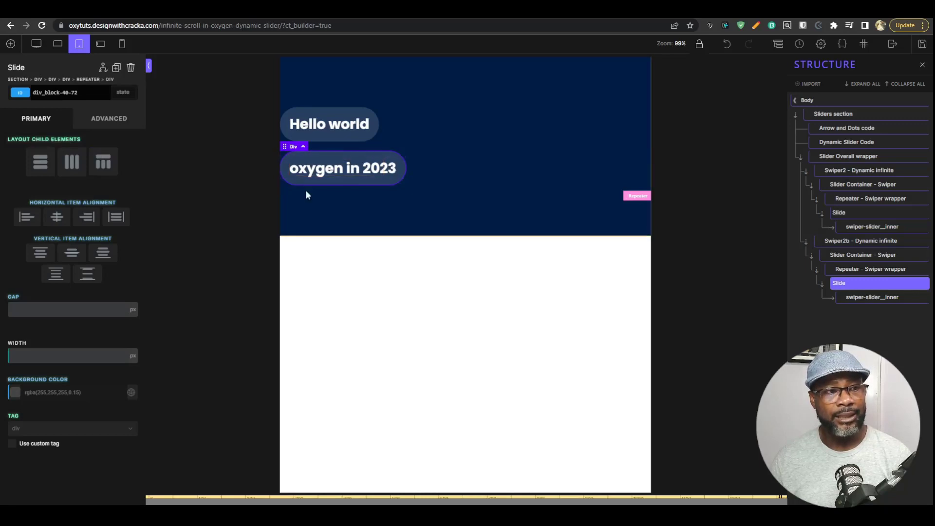
click(40, 161)
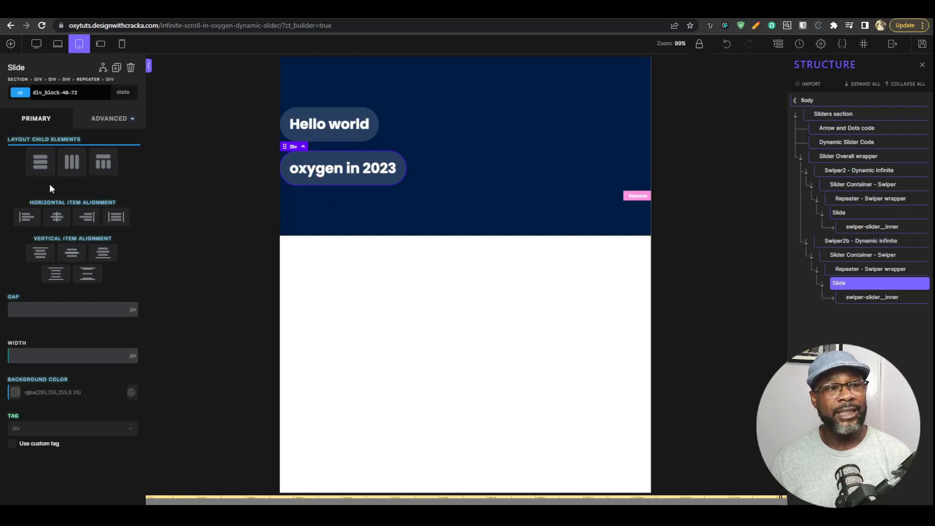
- Try switching the Slide's selector from its ID to the swiper-slide--auto-width class
click(71, 162)
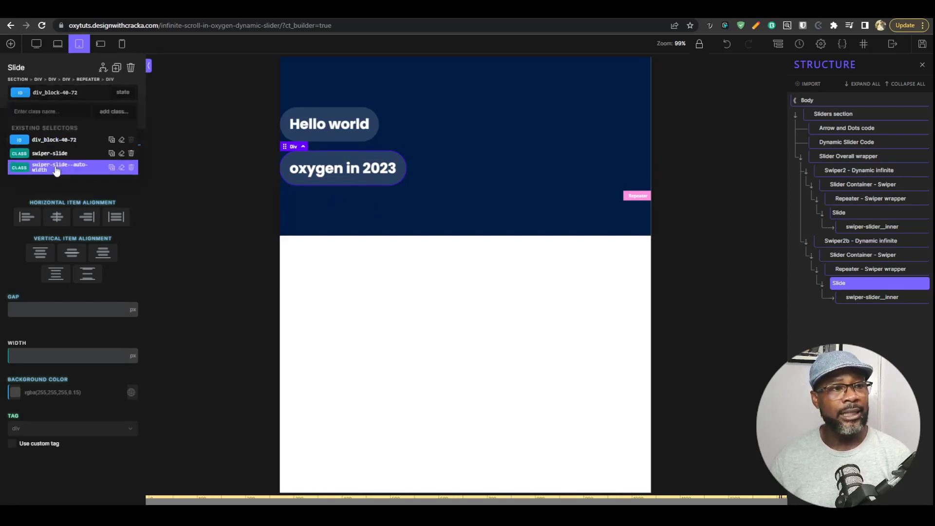
click(55, 168)
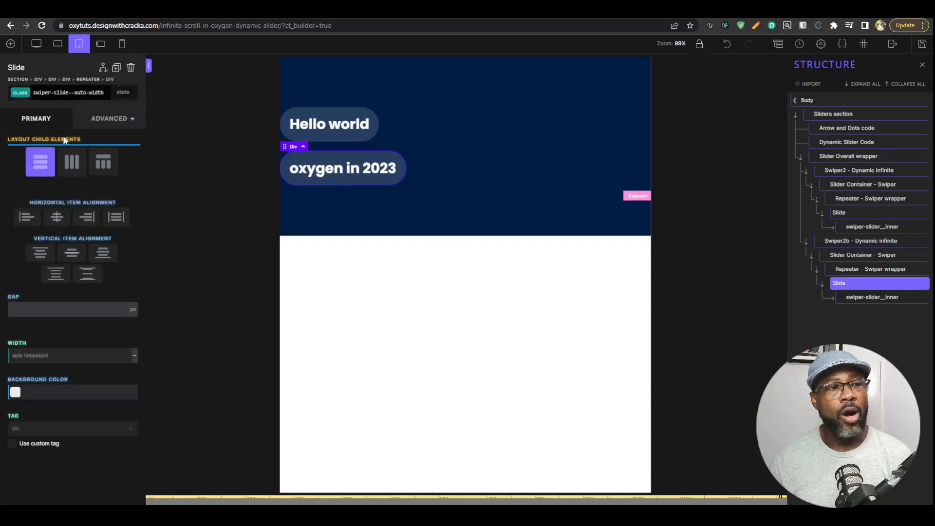
mouse_move(56, 141)
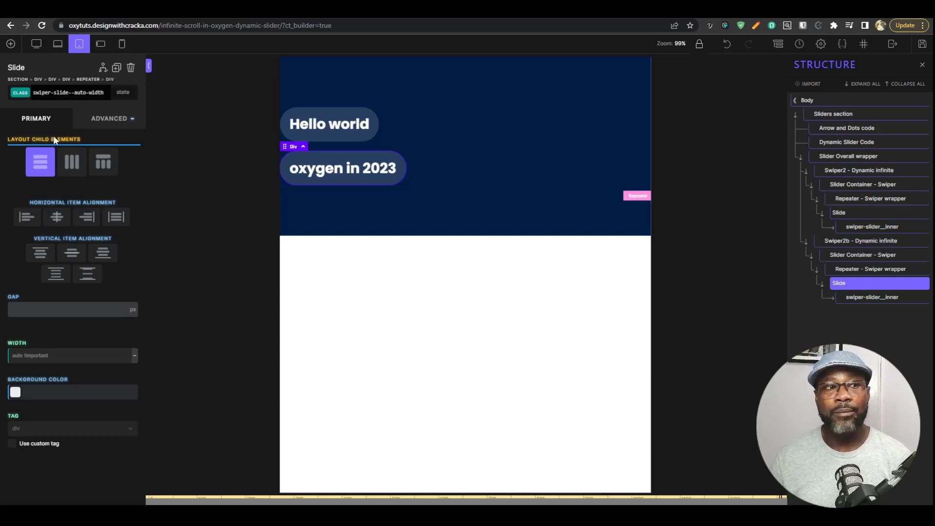
click(68, 91)
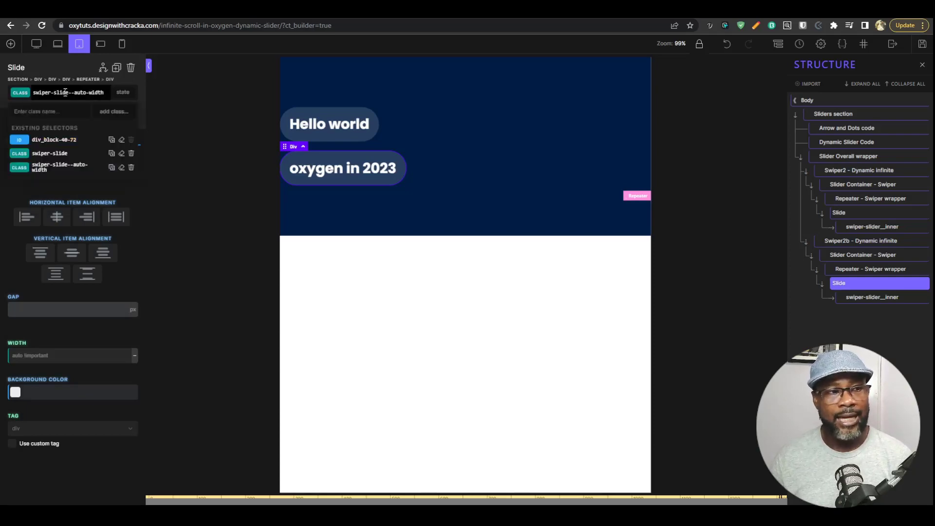
click(19, 91)
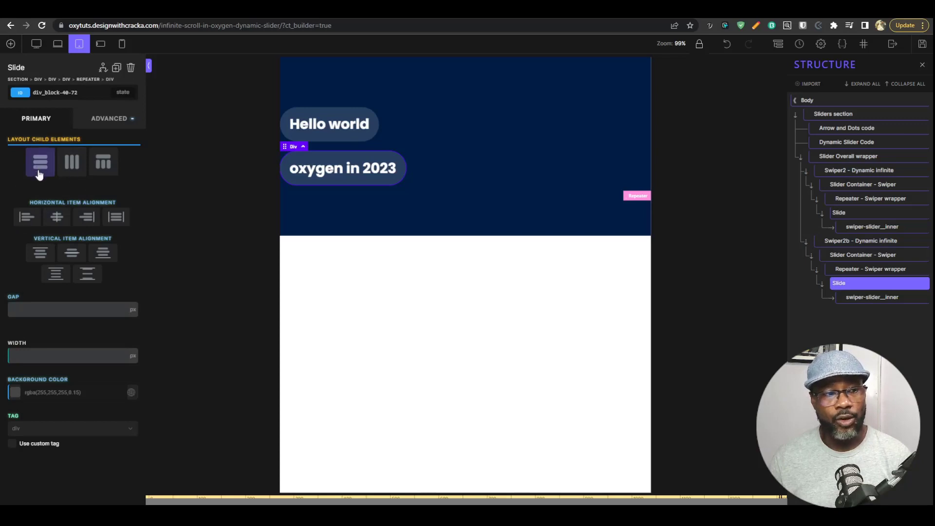
- Choose swiper-slide--auto-width from Existing Selectors and list its advanced style categories
click(71, 162)
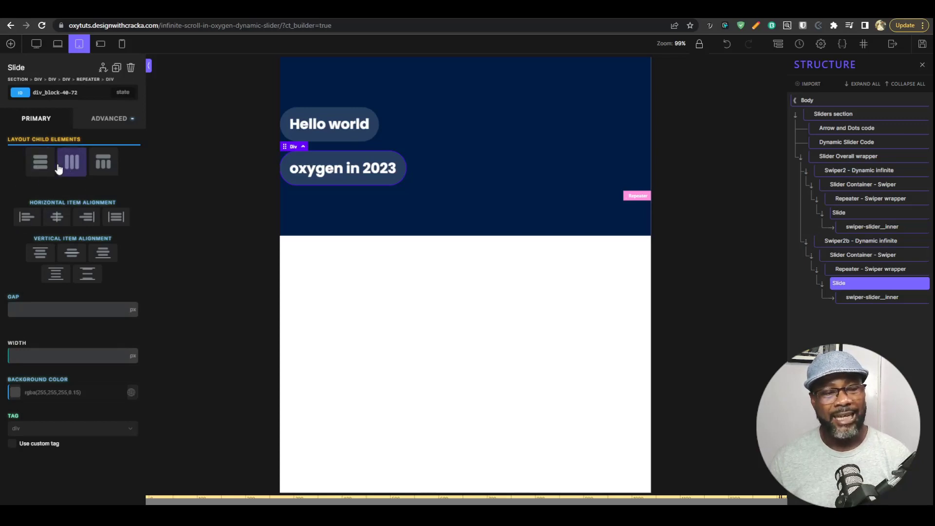
click(40, 163)
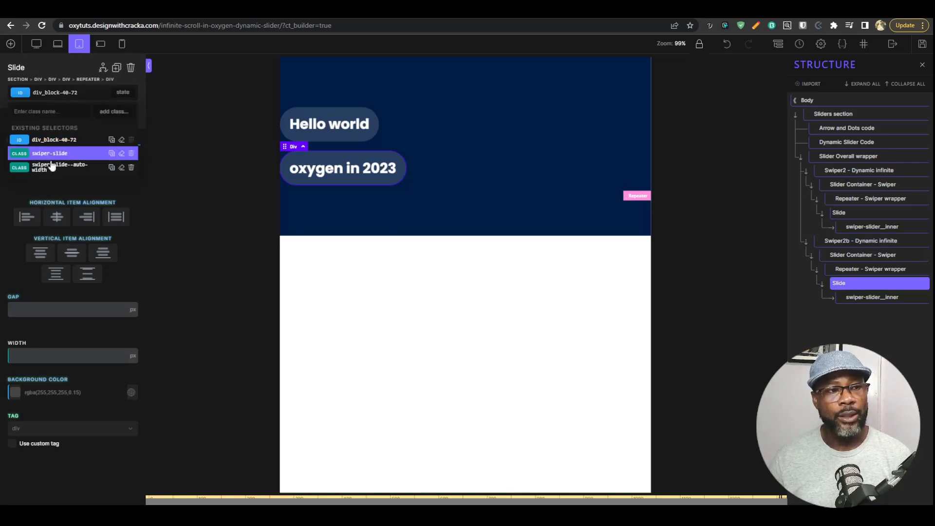
click(59, 166)
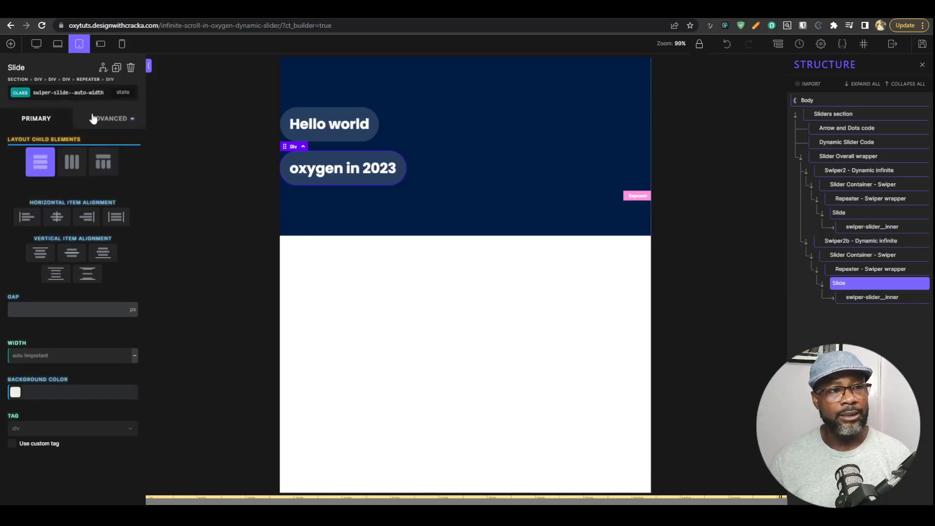
click(109, 118)
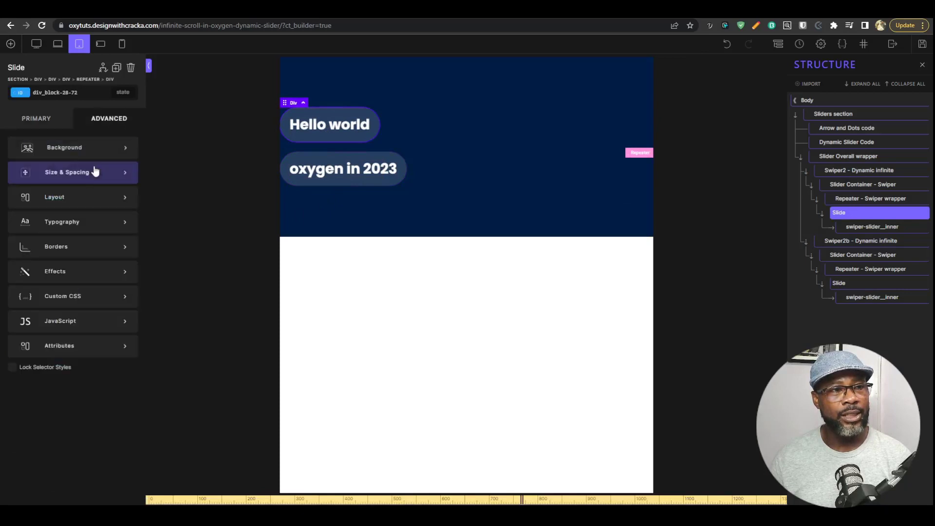
- Show the Slide's Size & Spacing settings, entering 20 in the spacing fields
click(67, 171)
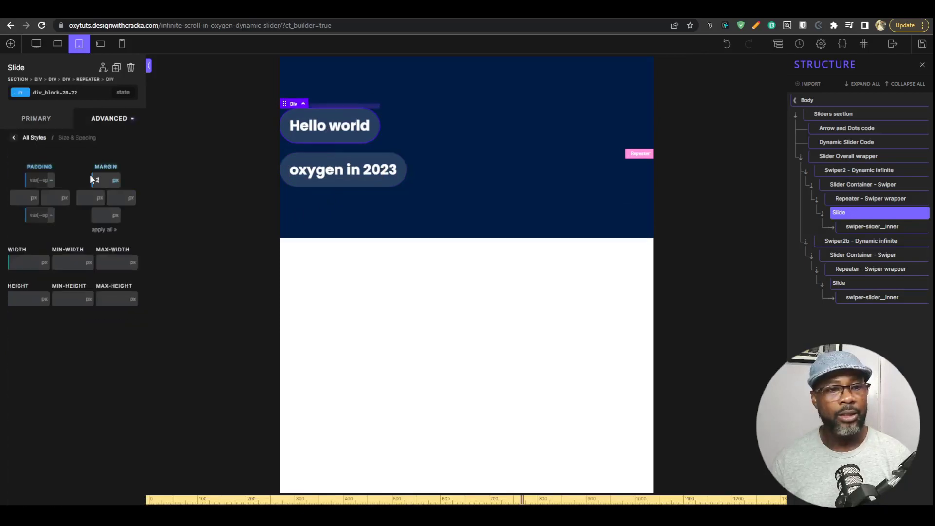
text(20)
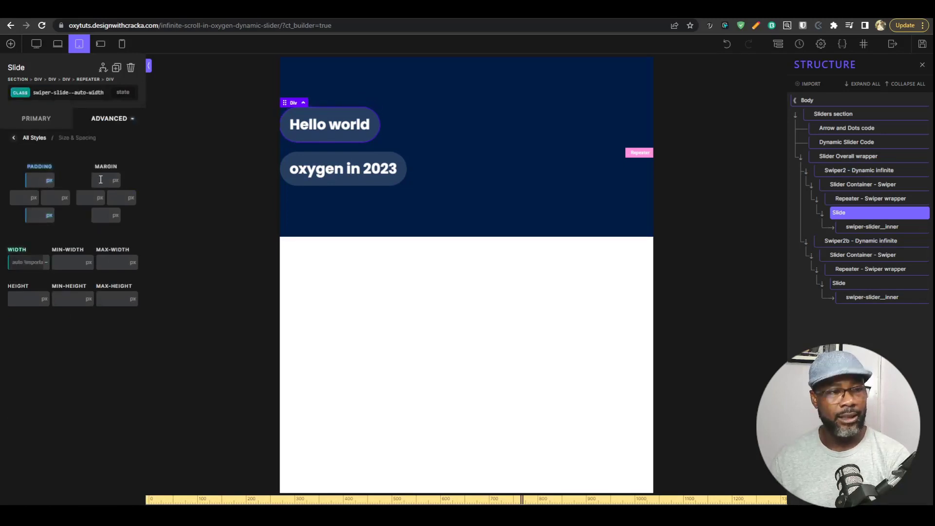
text(20)
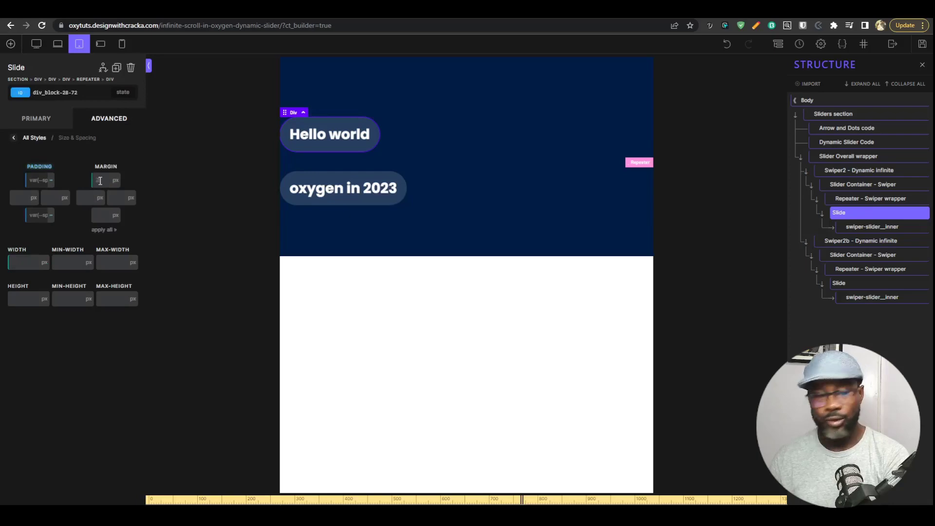
text(20)
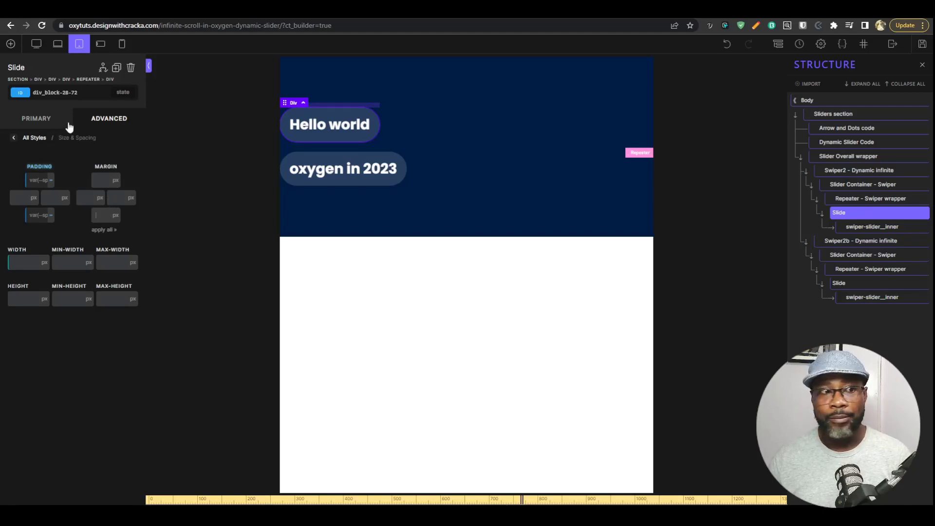
- Return to the Primary layout settings and try the slide's alignment buttons
click(36, 118)
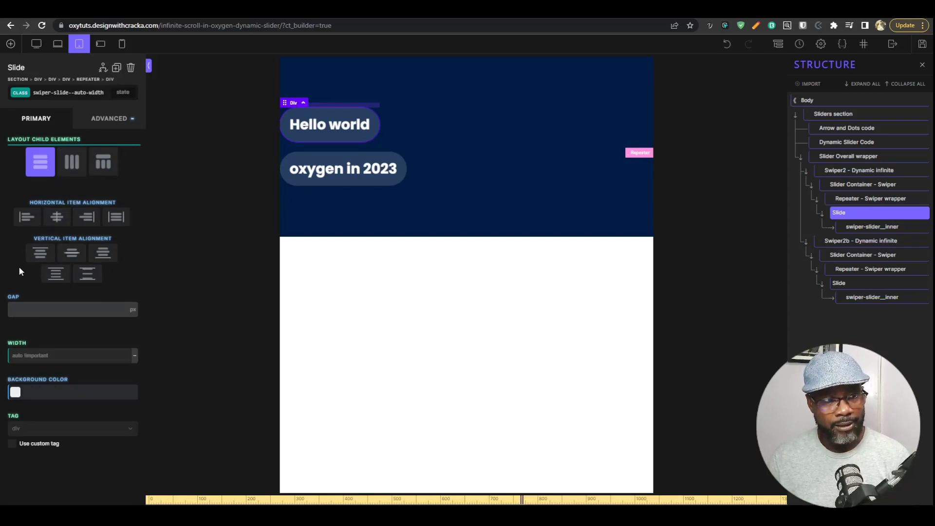
click(55, 274)
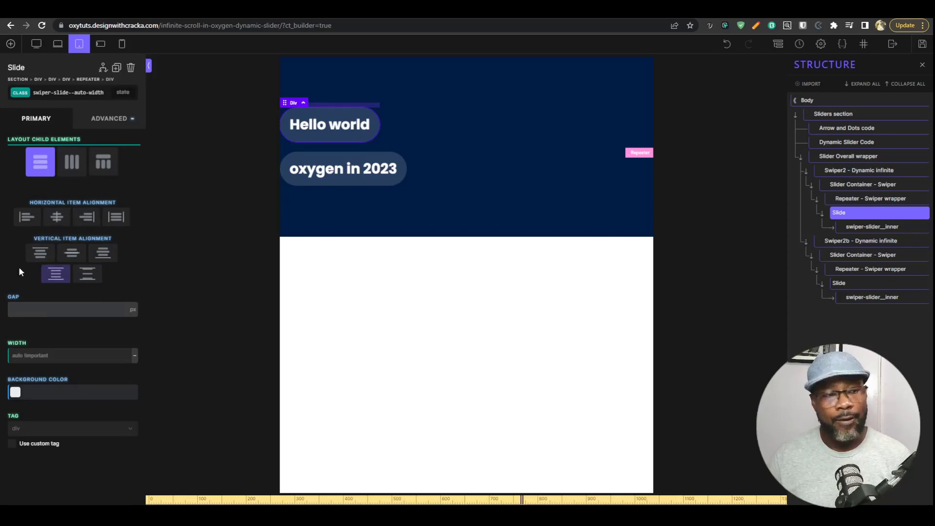
click(71, 251)
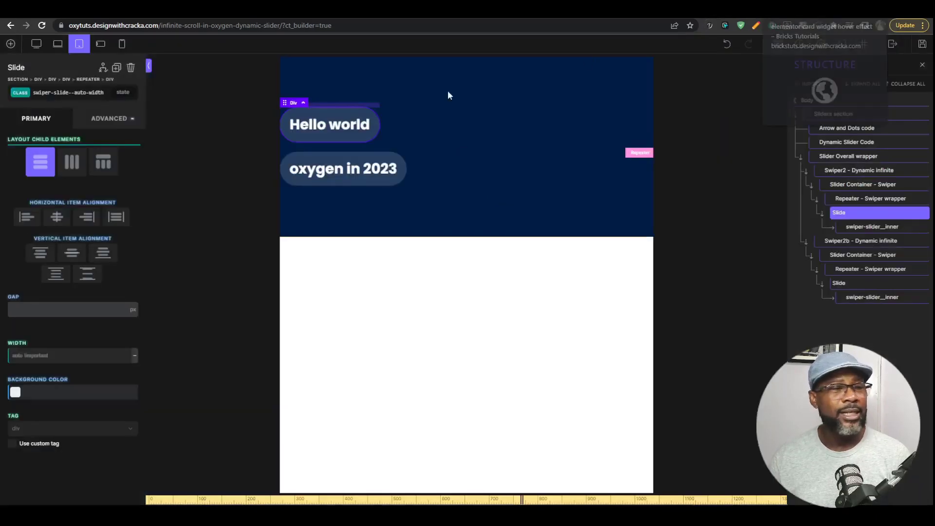
click(71, 251)
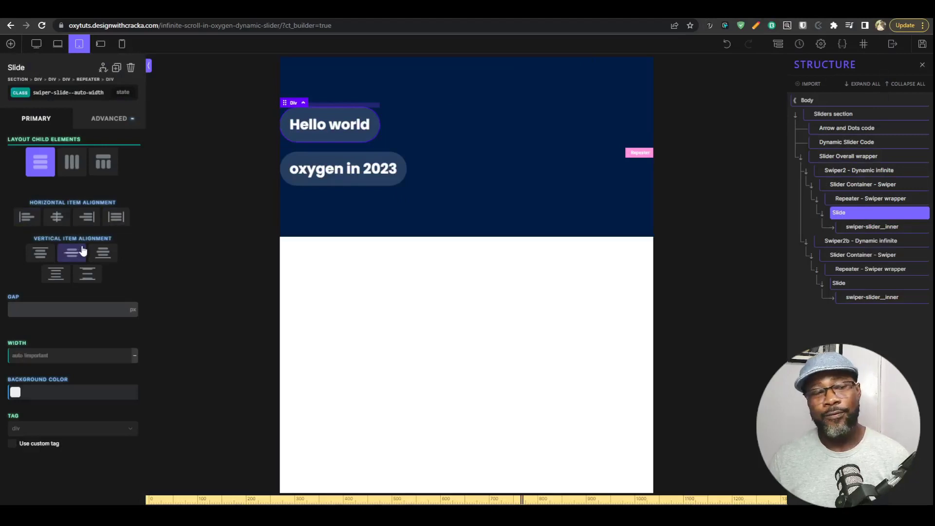
click(56, 216)
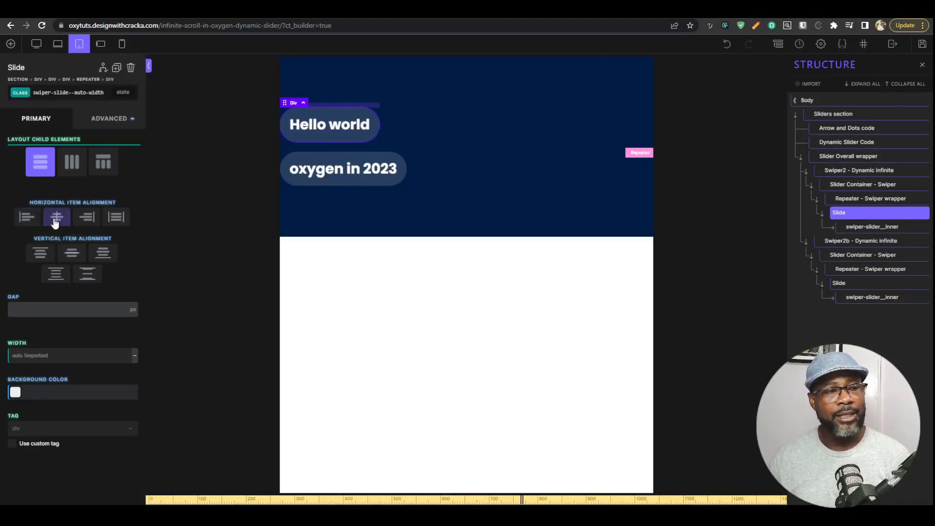
- Try further alignment options, then list all advanced style categories for the class
click(27, 217)
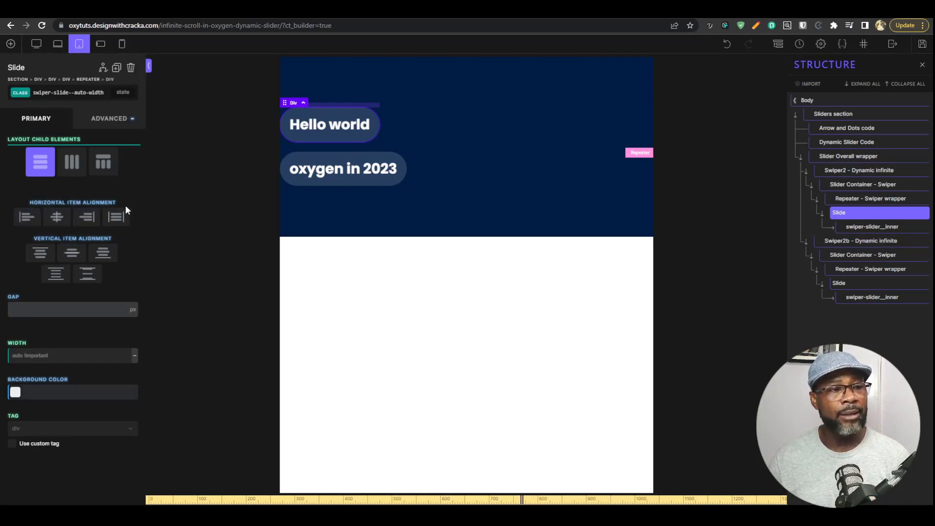
click(102, 253)
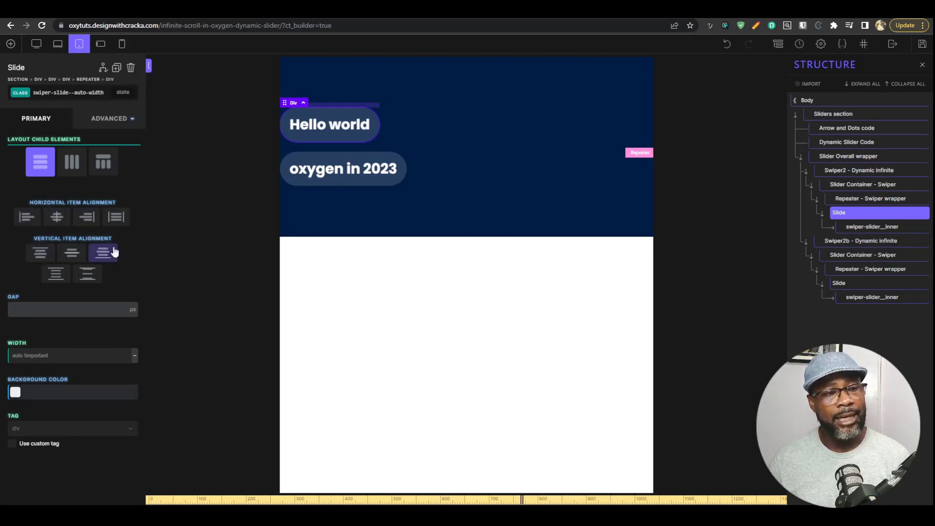
click(71, 252)
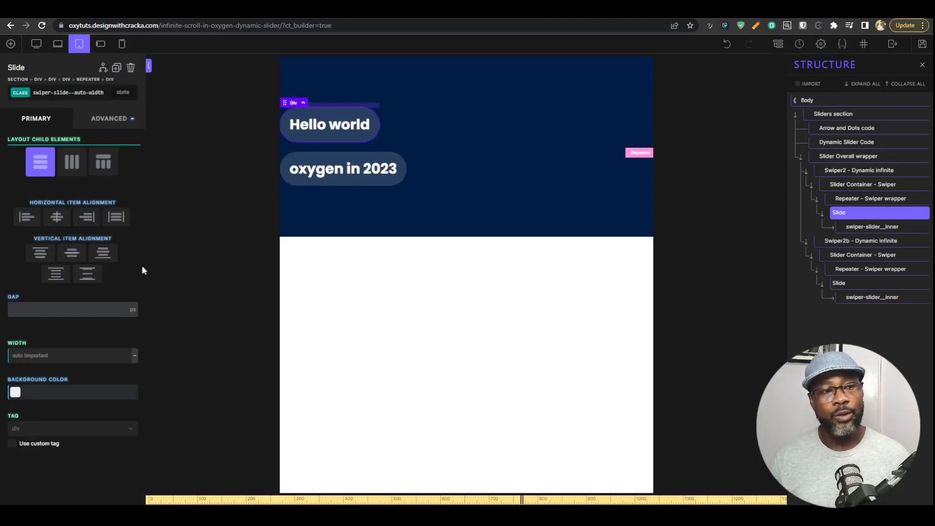
mouse_move(59, 293)
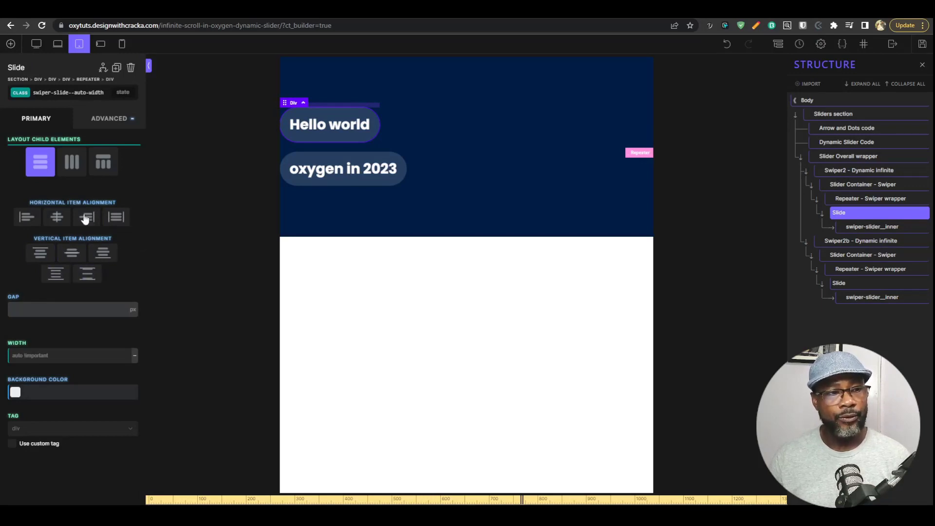
click(109, 118)
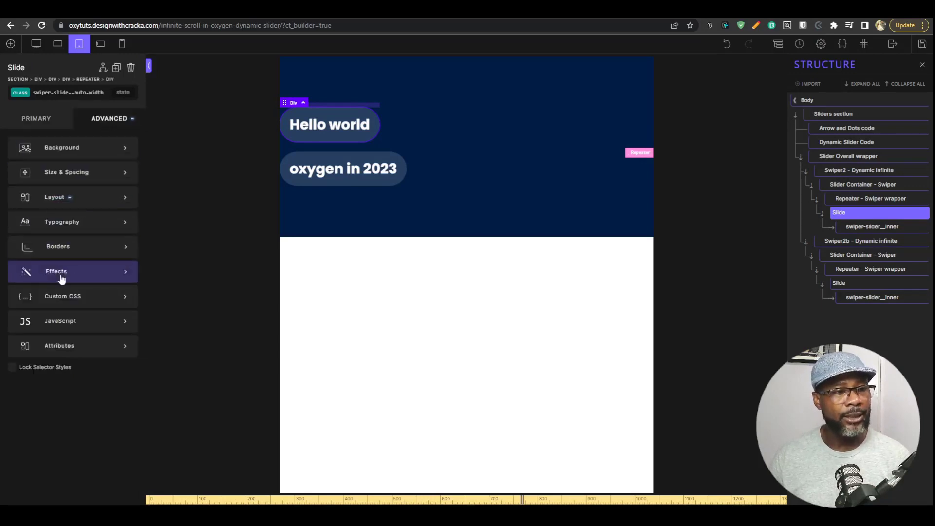
mouse_move(71, 241)
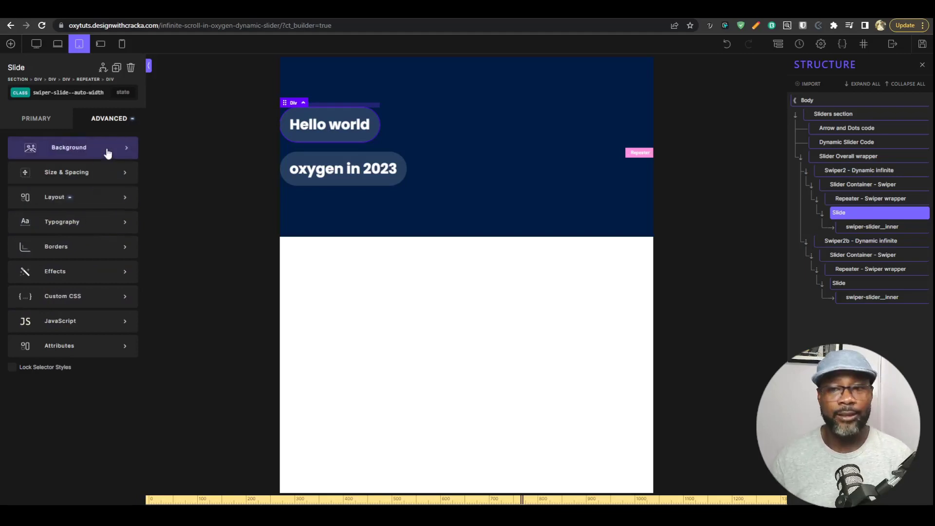
mouse_move(867, 310)
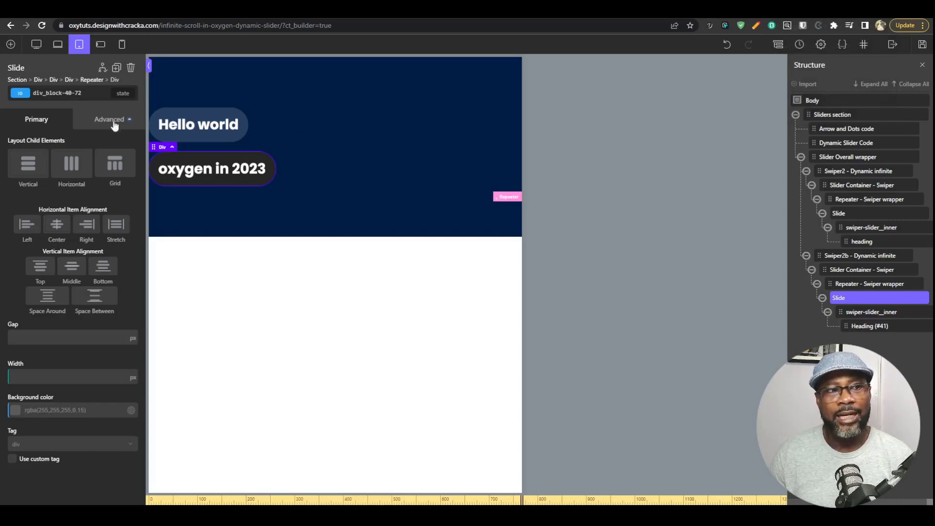
- Show the Slide's Advanced layout (flex) style settings after browsing the style categories
click(109, 119)
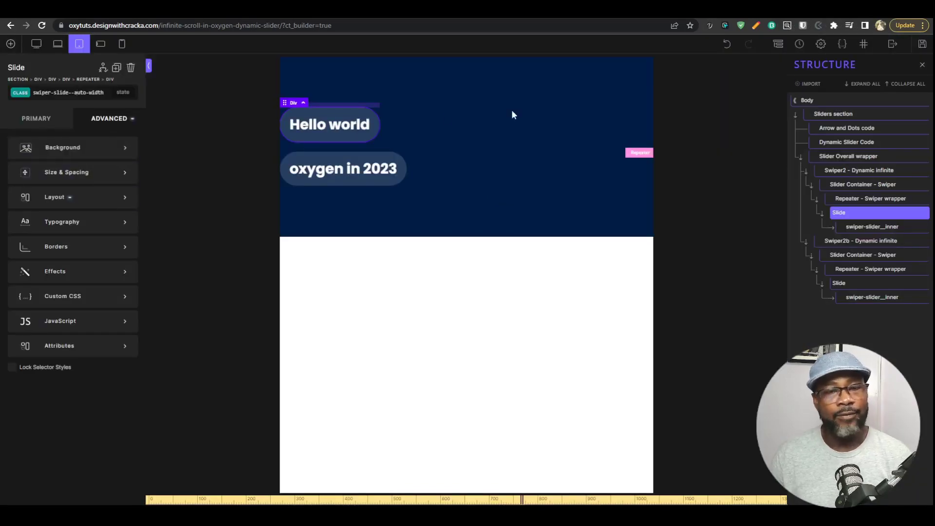
click(36, 118)
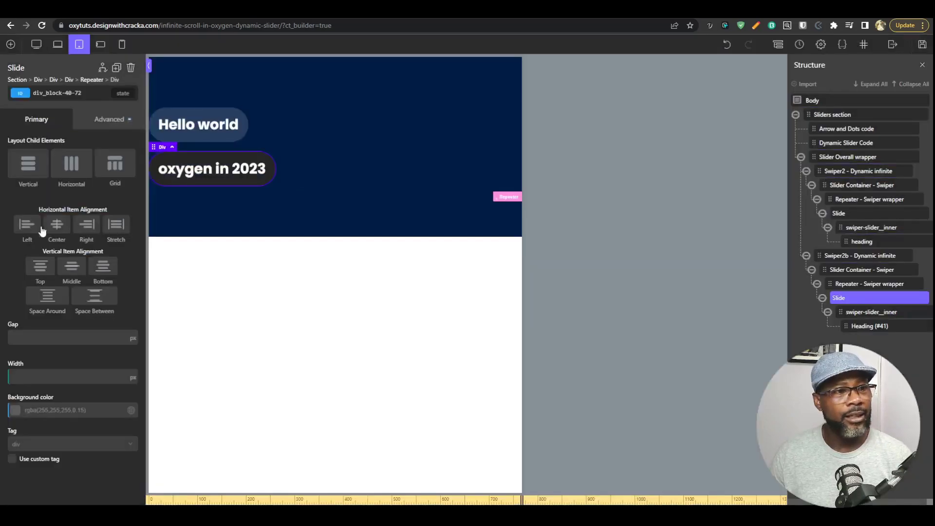
mouse_move(99, 150)
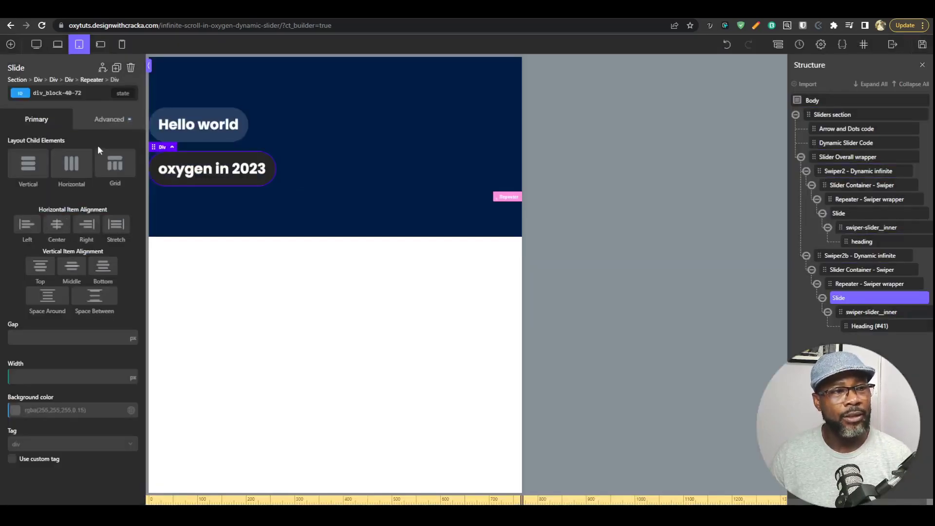
click(109, 118)
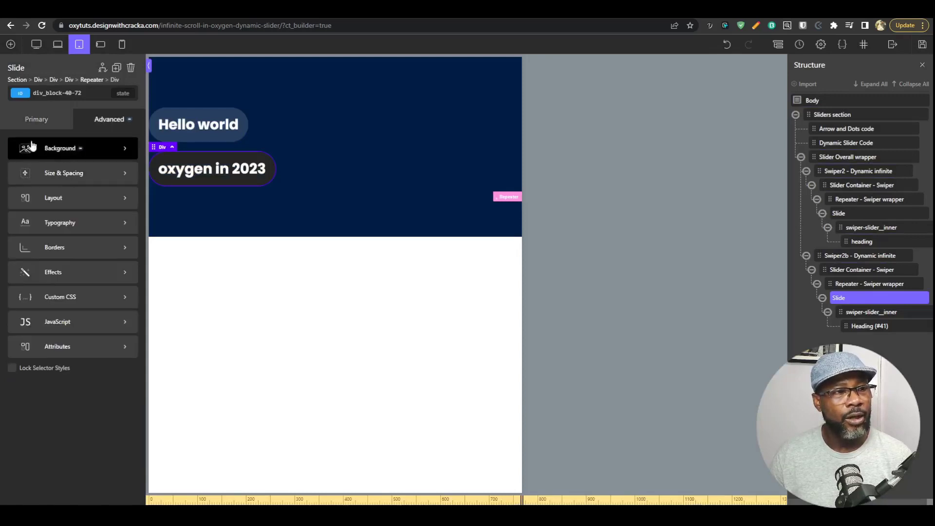
click(36, 118)
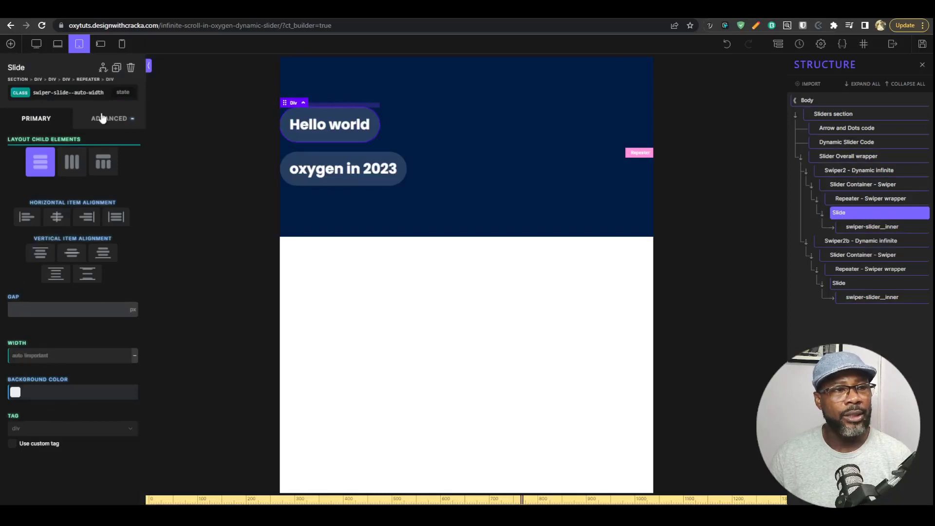
click(110, 118)
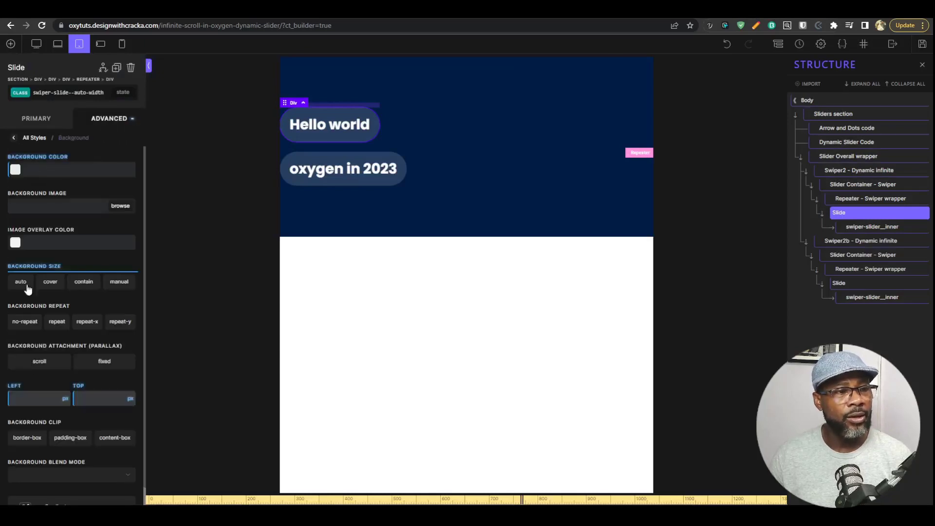
click(34, 137)
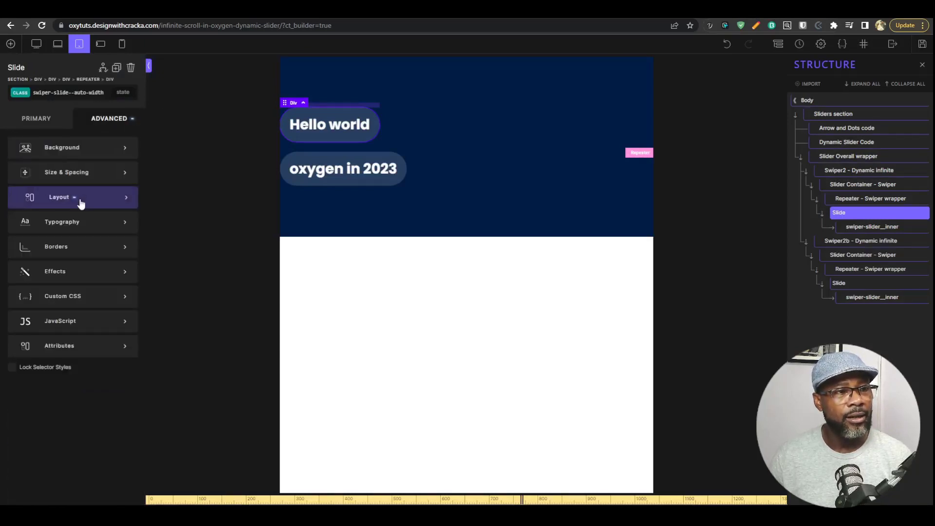
click(59, 196)
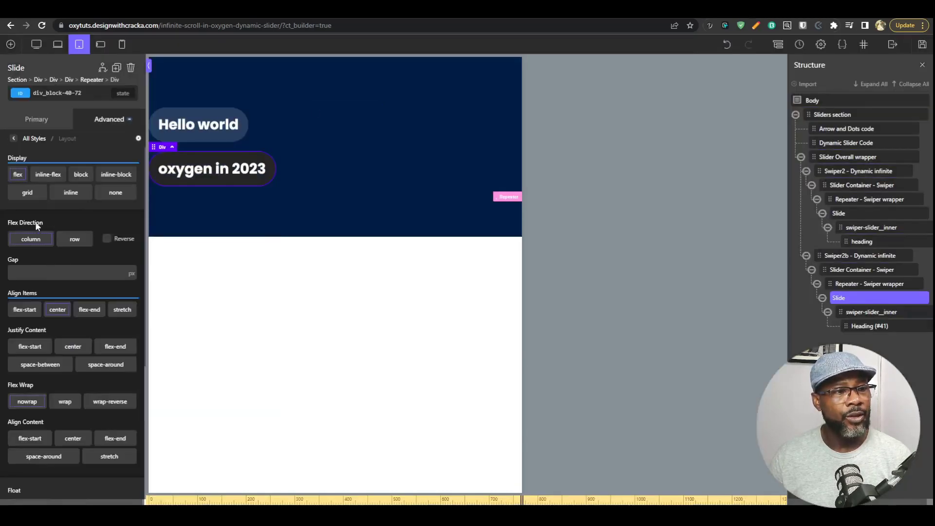
- Review the layout settings down the panel and return to the panel's top level
scroll(down, 3)
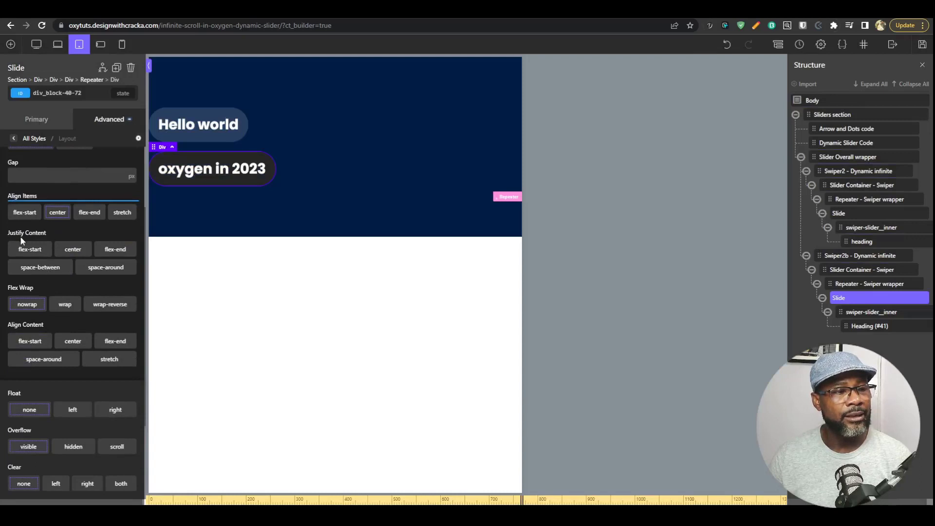
scroll(down, 3)
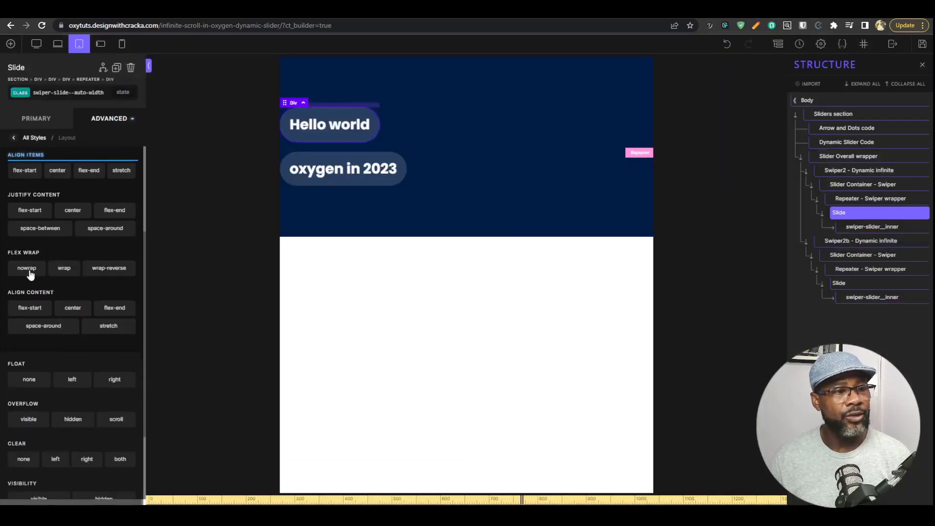
scroll(down, 3)
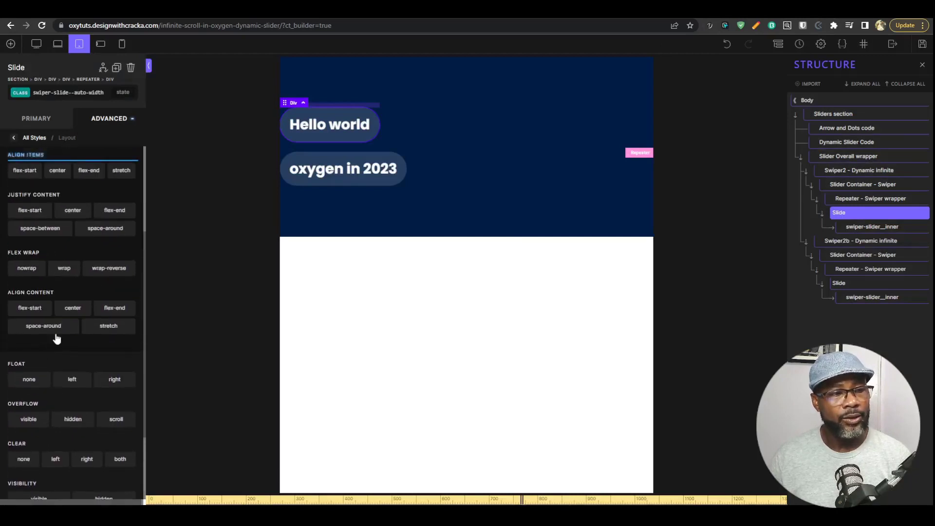
click(36, 118)
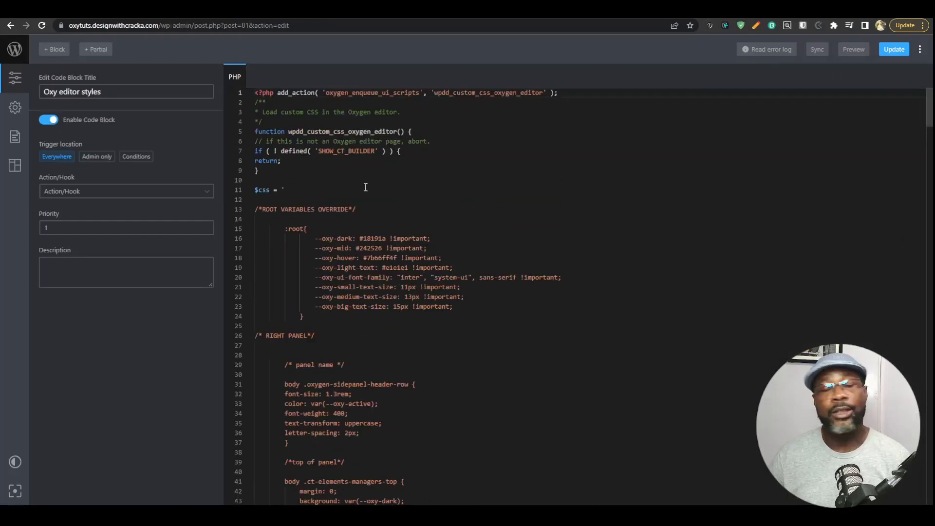
mouse_move(466, 219)
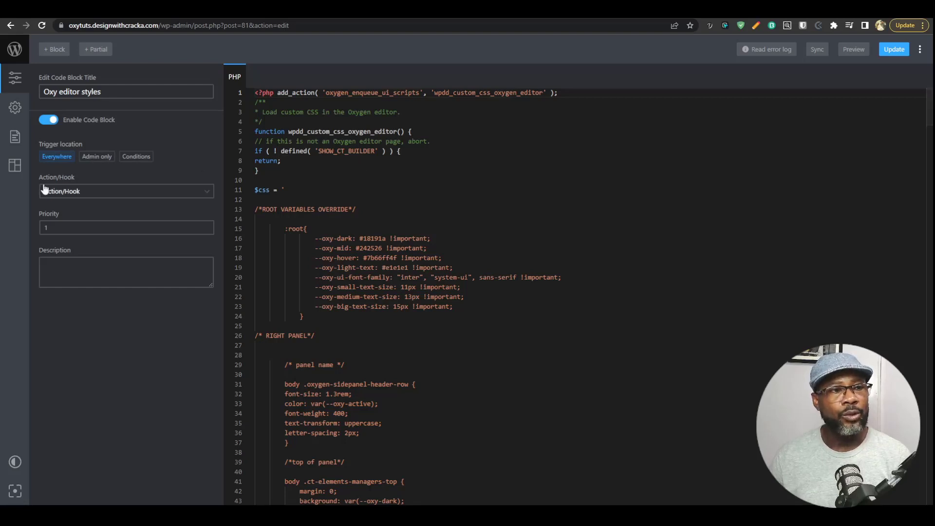
- Select the 'Oxy Editor styles 2' code block from the list and enable it
click(47, 119)
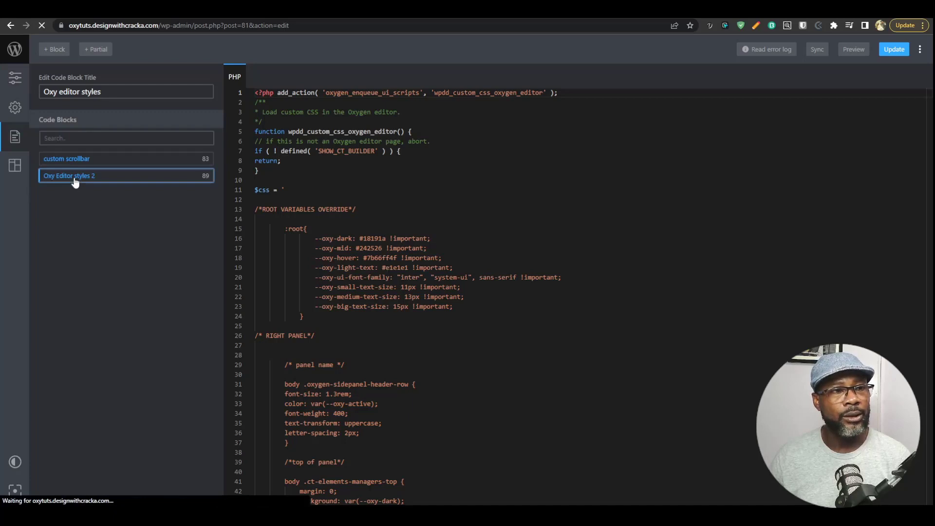
click(69, 175)
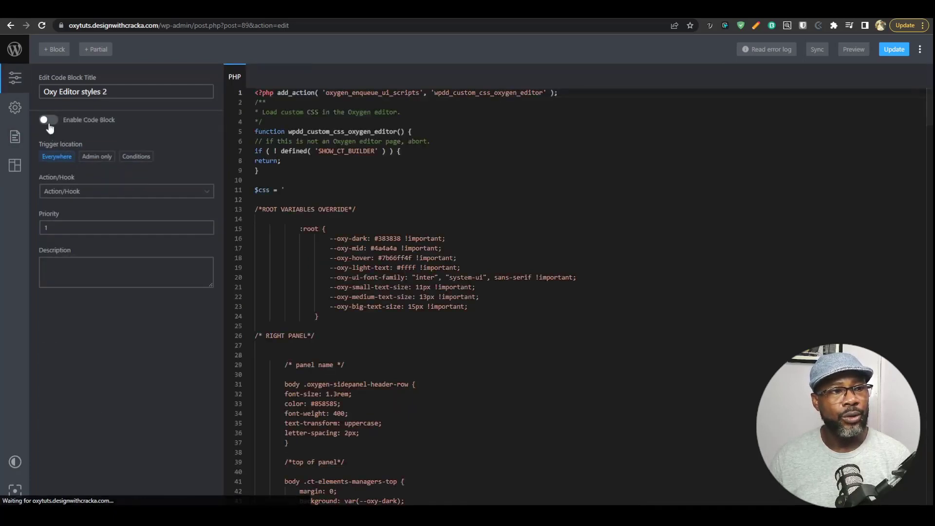
click(48, 120)
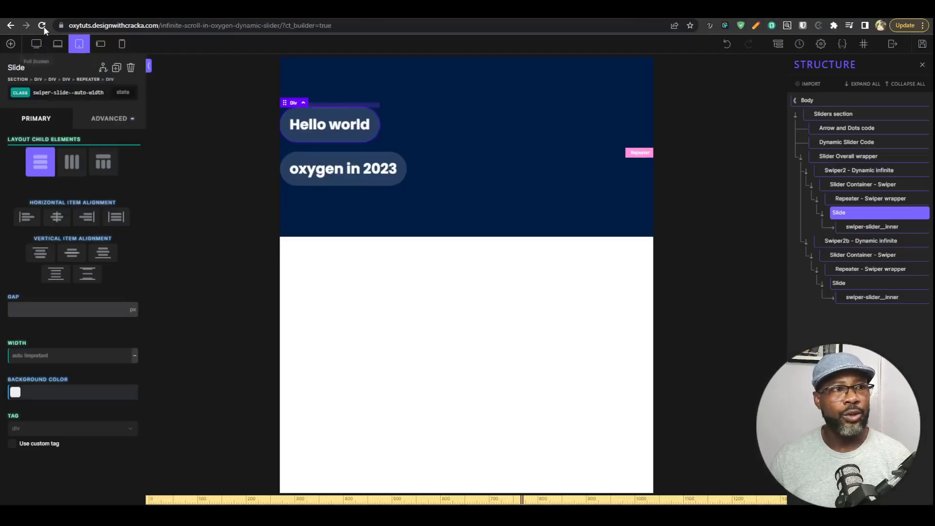
- Reload the builder with the lighter gray theme and check the Settings, History and Structure panels
click(42, 25)
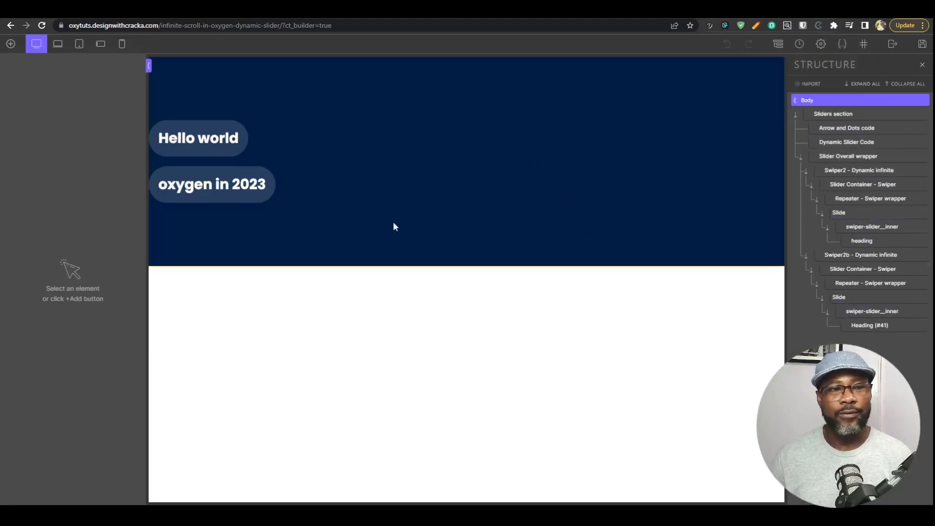
click(846, 142)
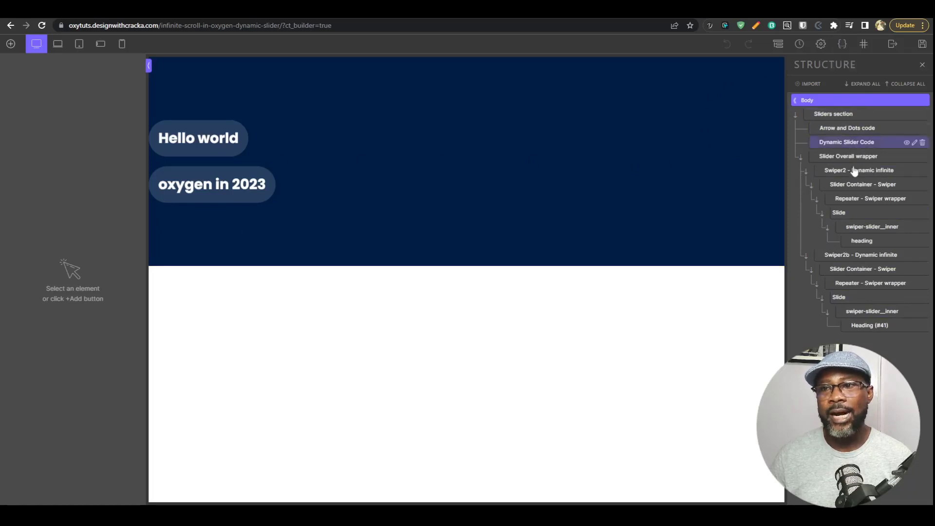
click(842, 44)
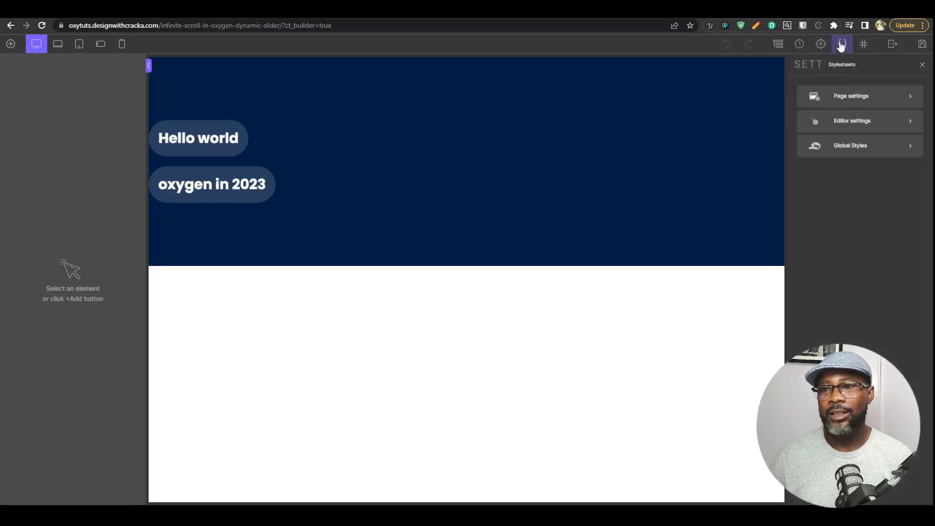
click(778, 44)
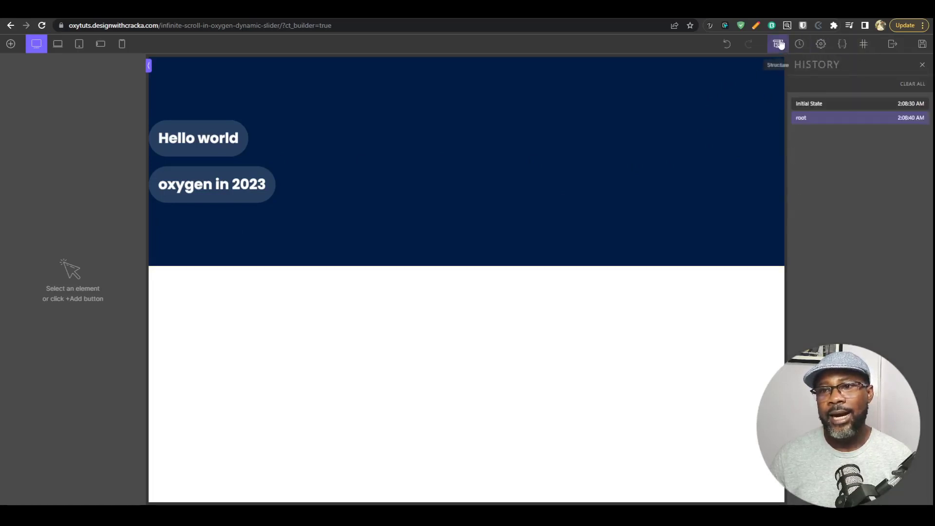
click(777, 43)
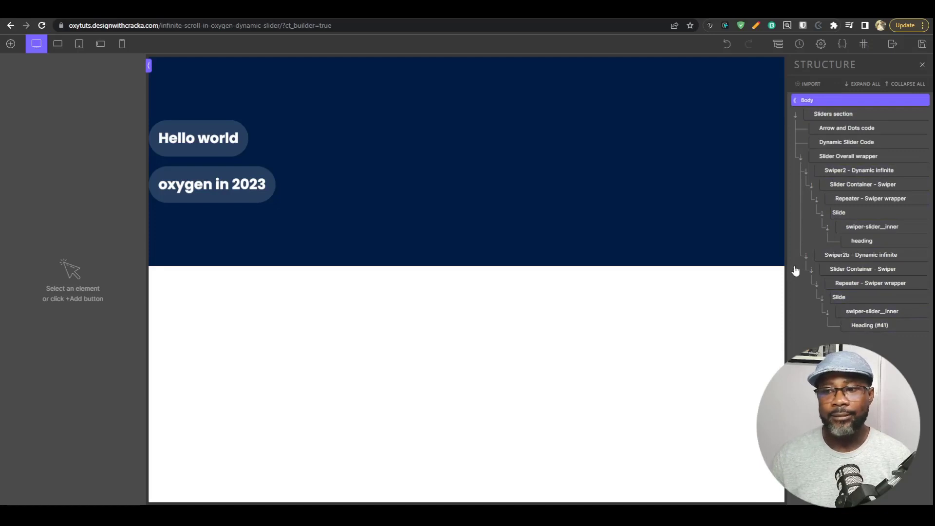
mouse_move(118, 139)
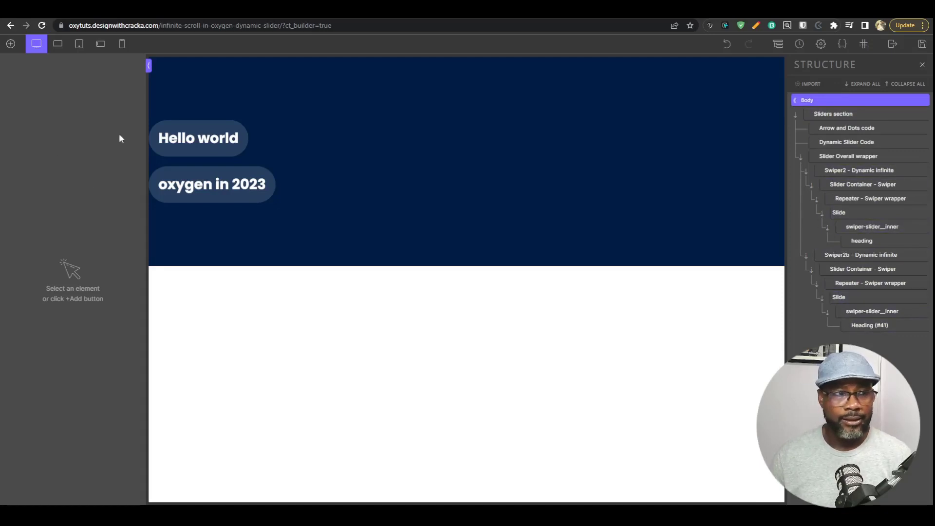
- Select the first Slide element in the structure tree to inspect its settings
click(841, 212)
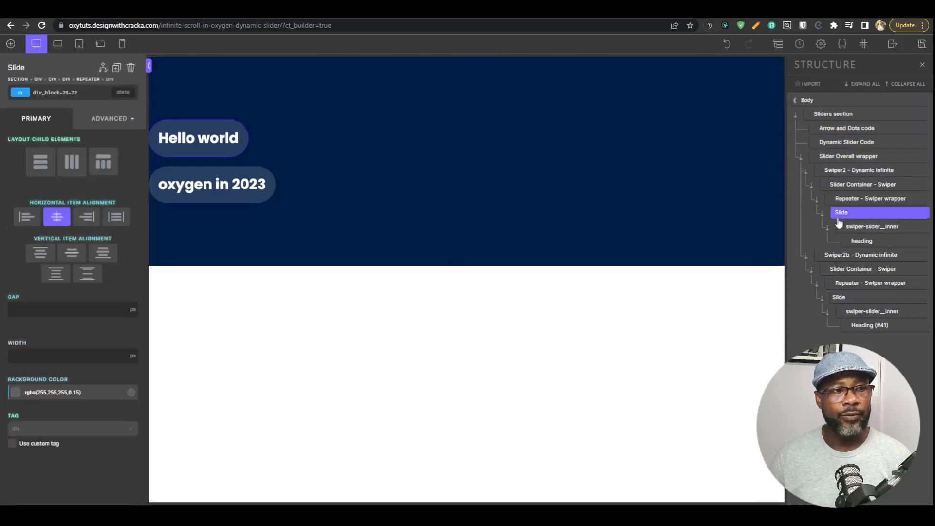
click(860, 241)
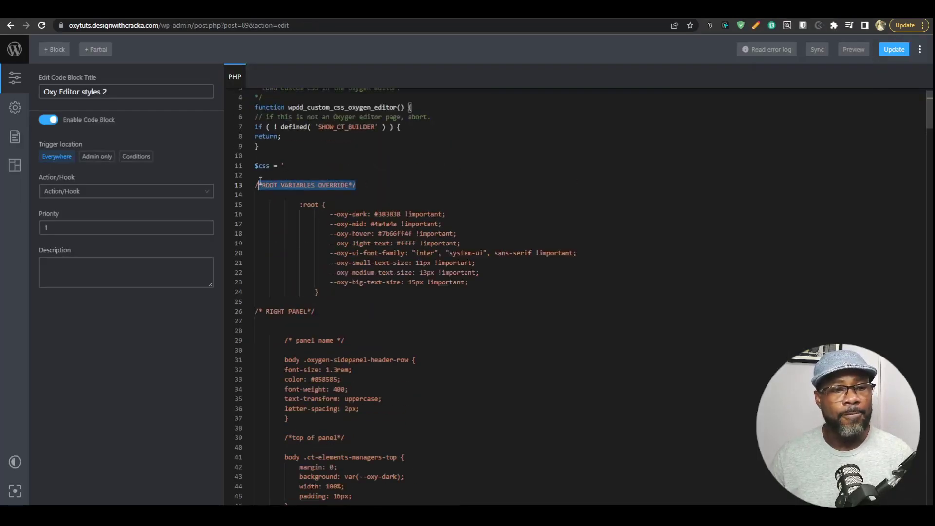
- Scroll through the 'Oxy Editor styles 2' CSS from root variables to right-panel and structure rules
scroll(down, 3)
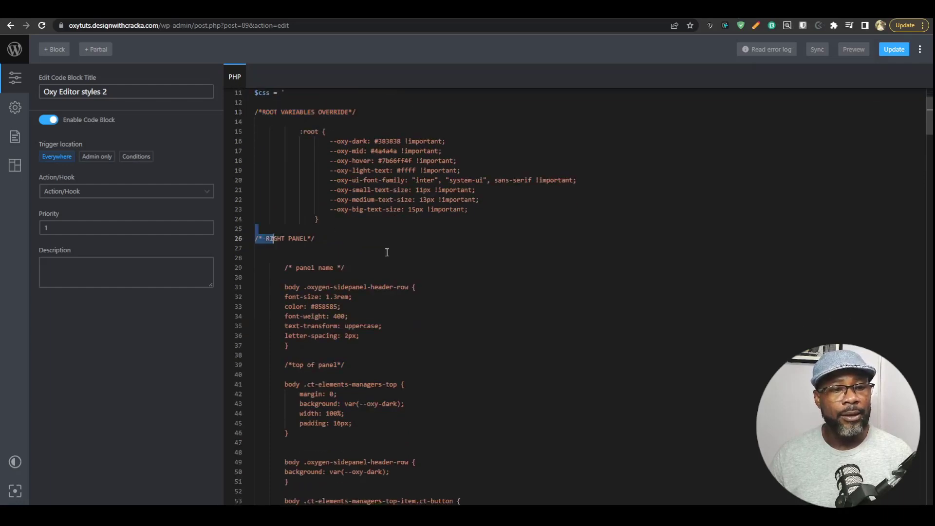
scroll(down, 3)
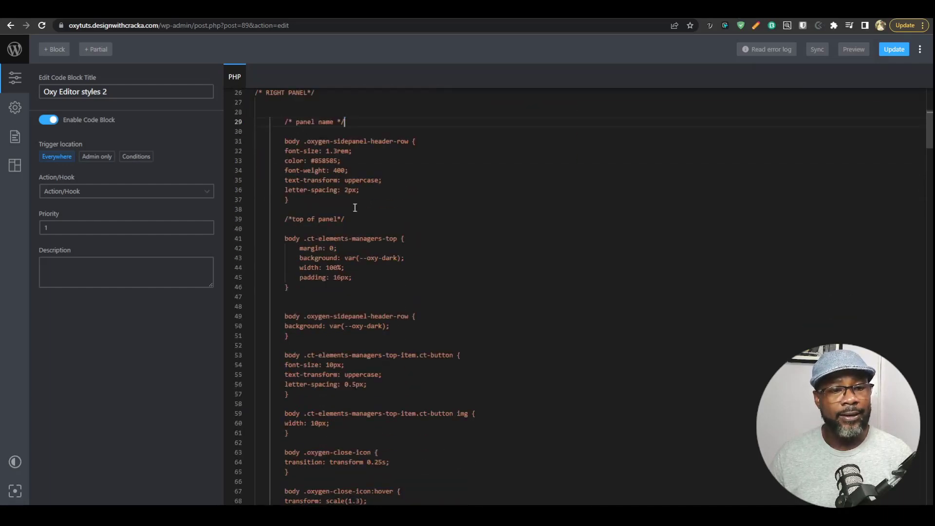
scroll(down, 3)
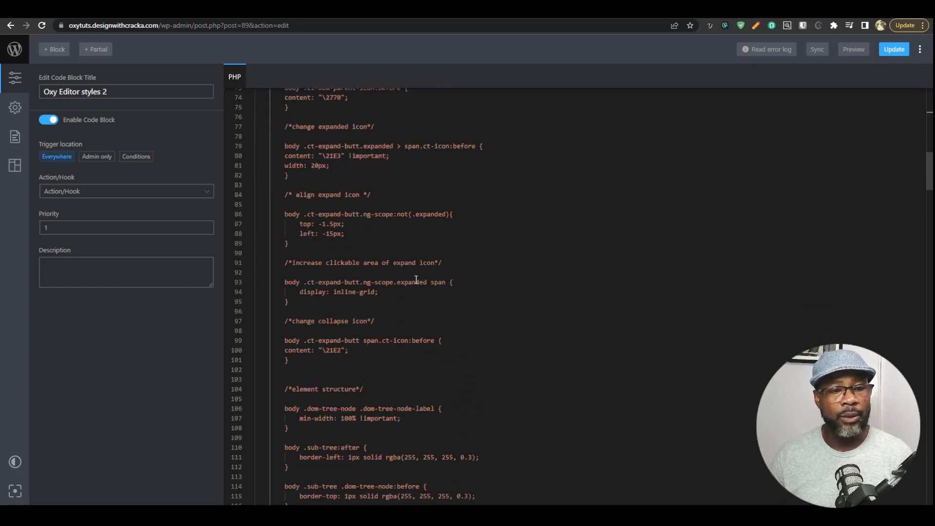
scroll(down, 3)
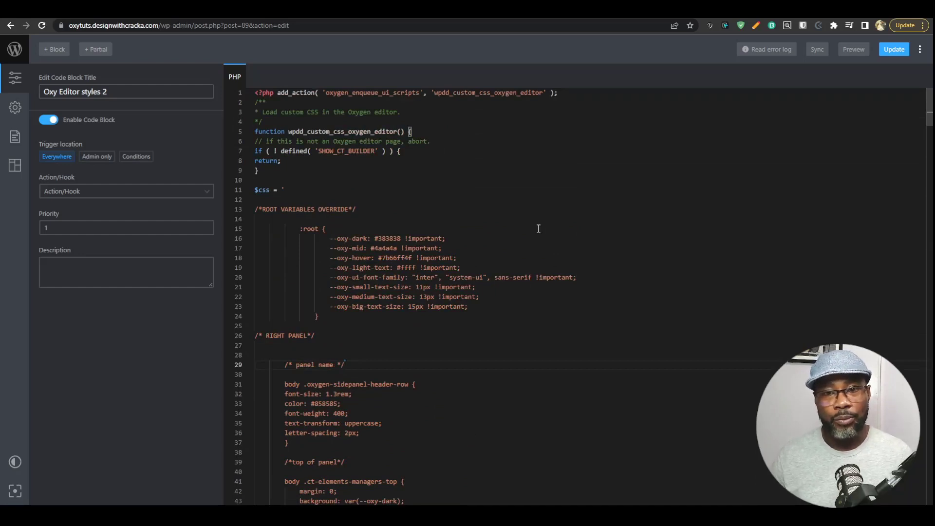
mouse_move(567, 233)
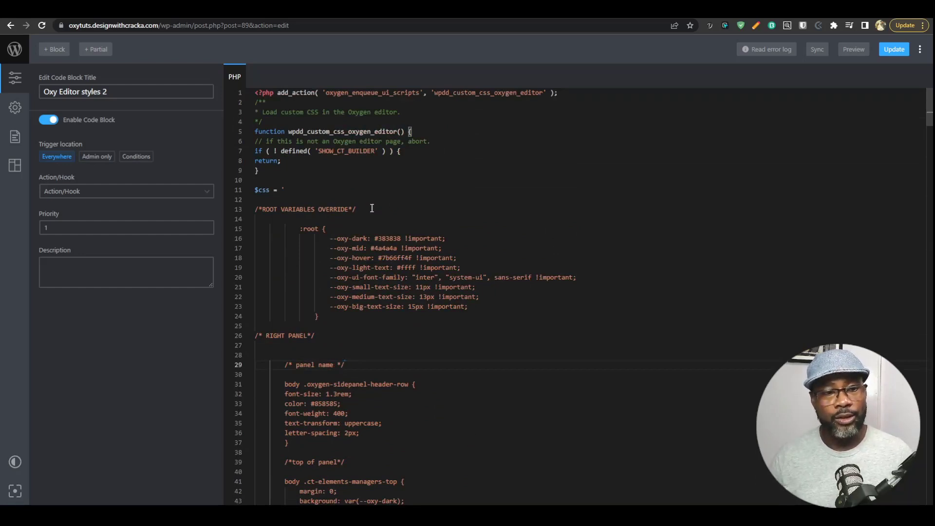
scroll(down, 3)
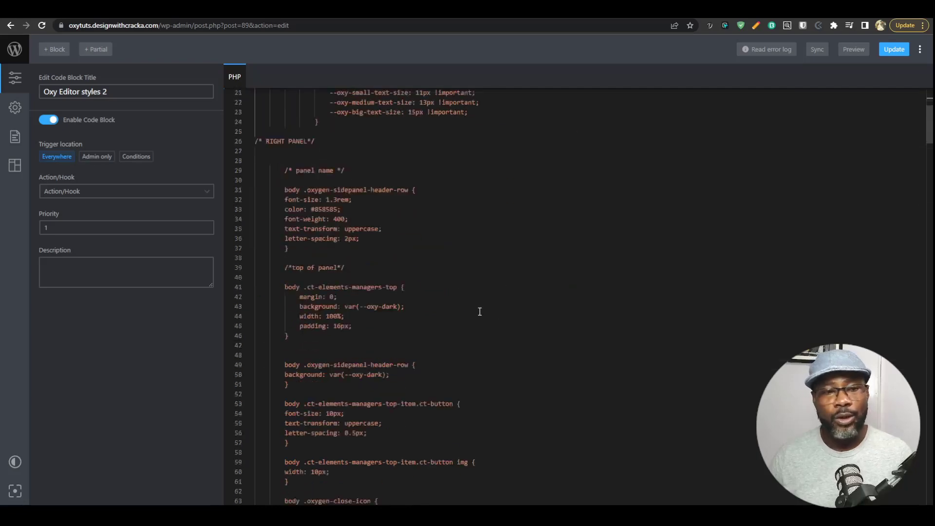
scroll(down, 3)
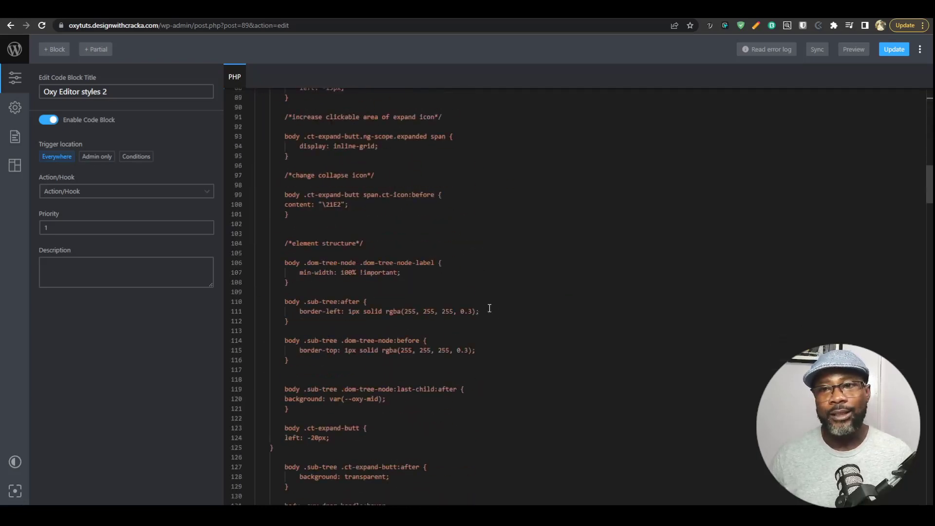